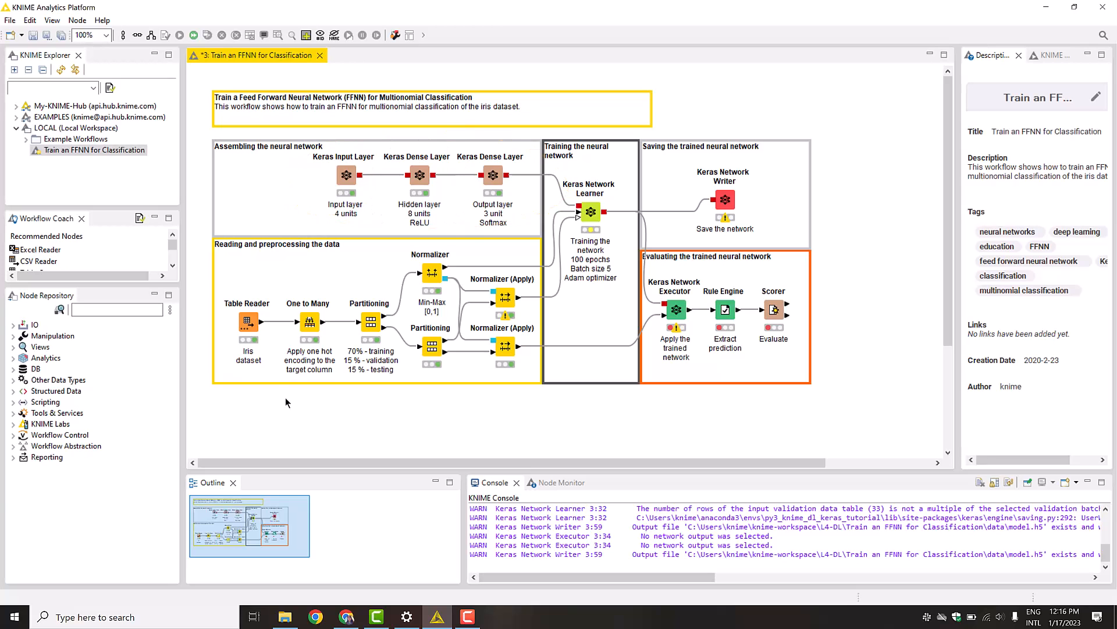
Step: Inspect the iris table read by the first node, including its column specification
{"action": "double_click", "coordinate": [248, 322]}
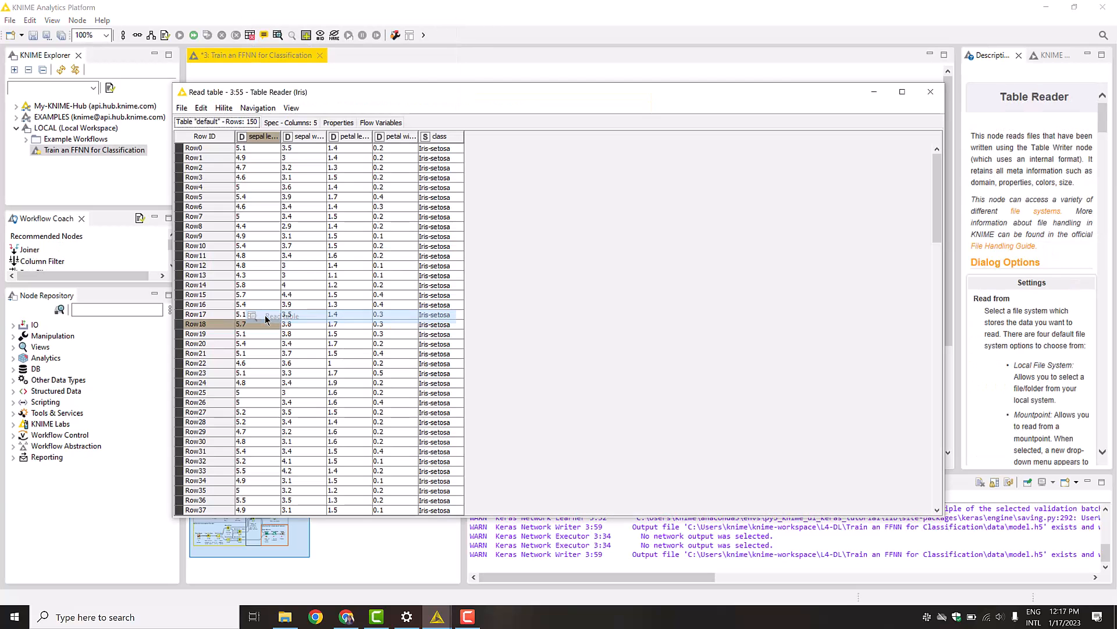
{"action": "left_click", "coordinate": [271, 122]}
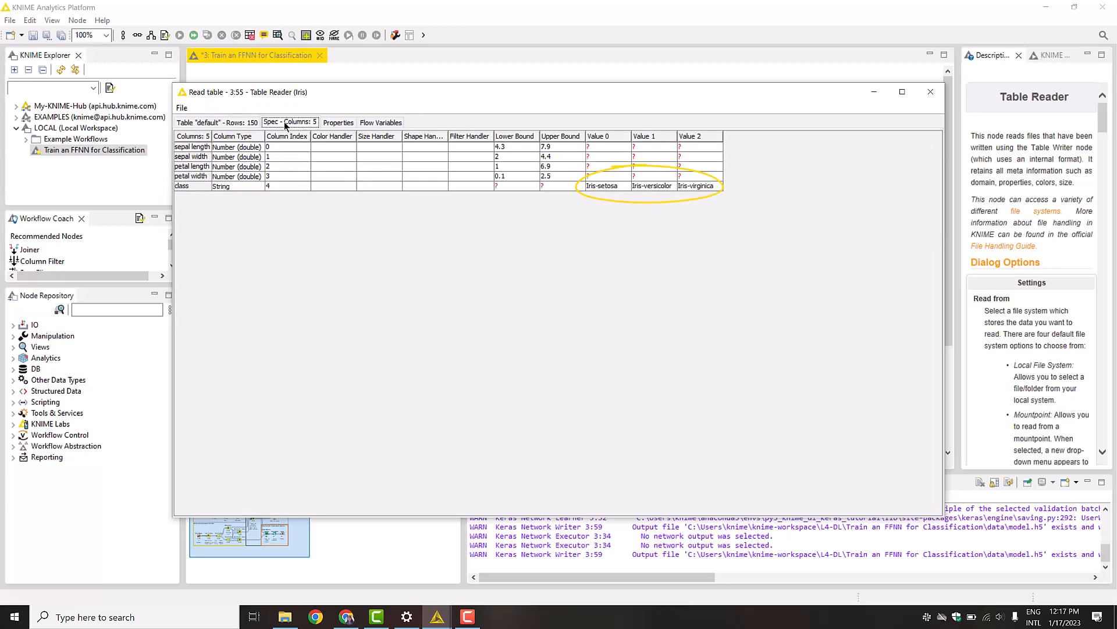
{"action": "left_click", "coordinate": [930, 90]}
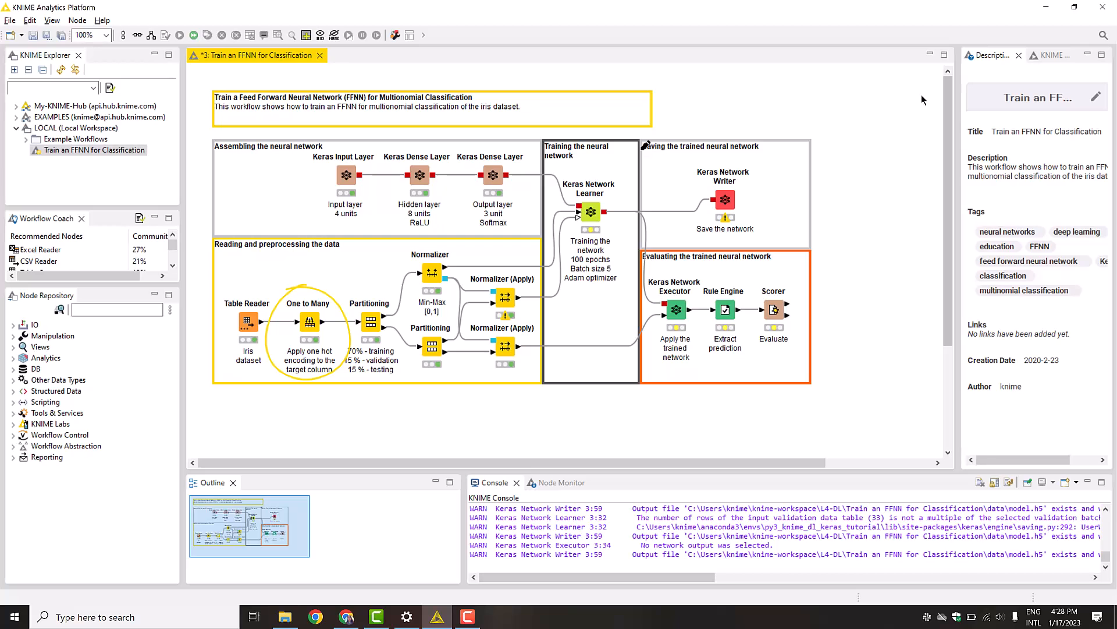
Step: Inspect the one-hot encoded output table of the encoding node
{"action": "right_click", "coordinate": [309, 321]}
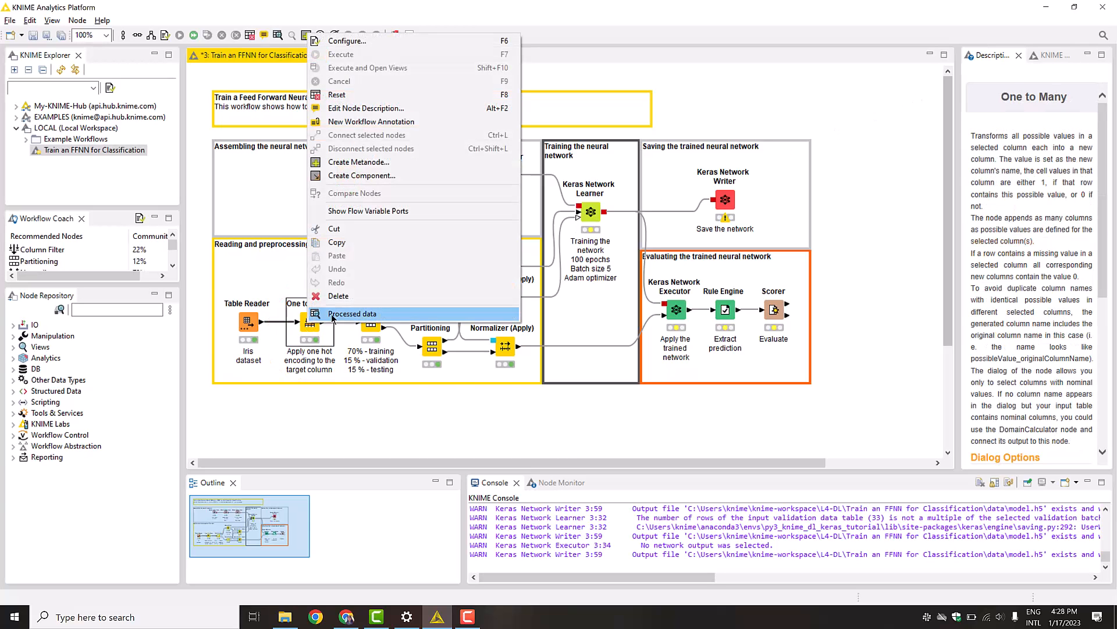
{"action": "left_click", "coordinate": [351, 313]}
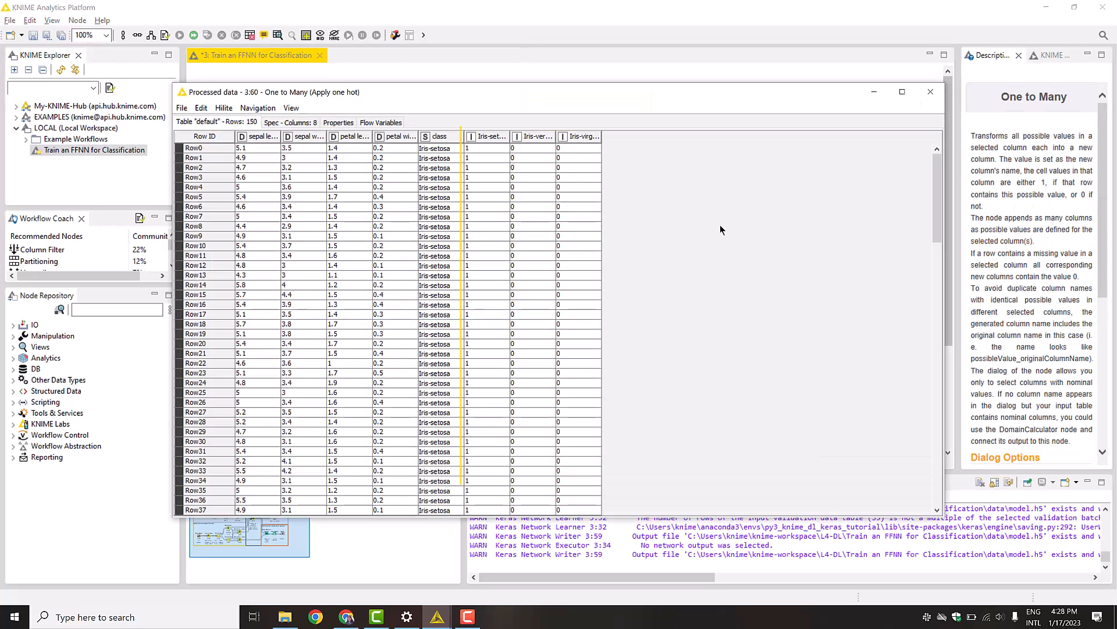
{"action": "scroll", "scroll_direction": "down", "scroll_amount": 3}
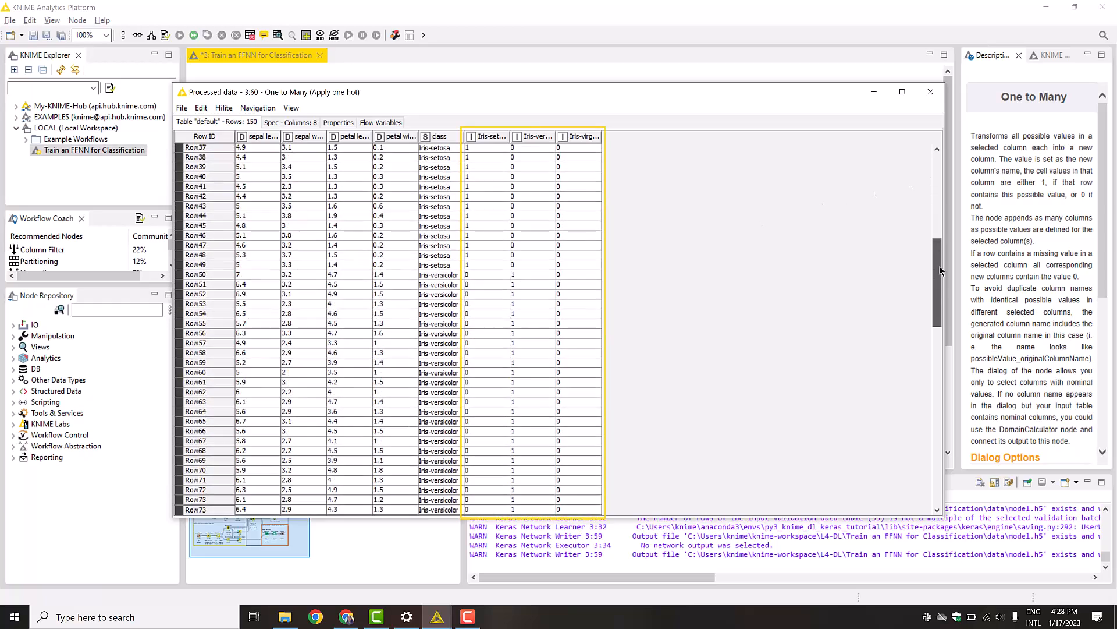
{"action": "scroll", "scroll_direction": "down", "scroll_amount": 3}
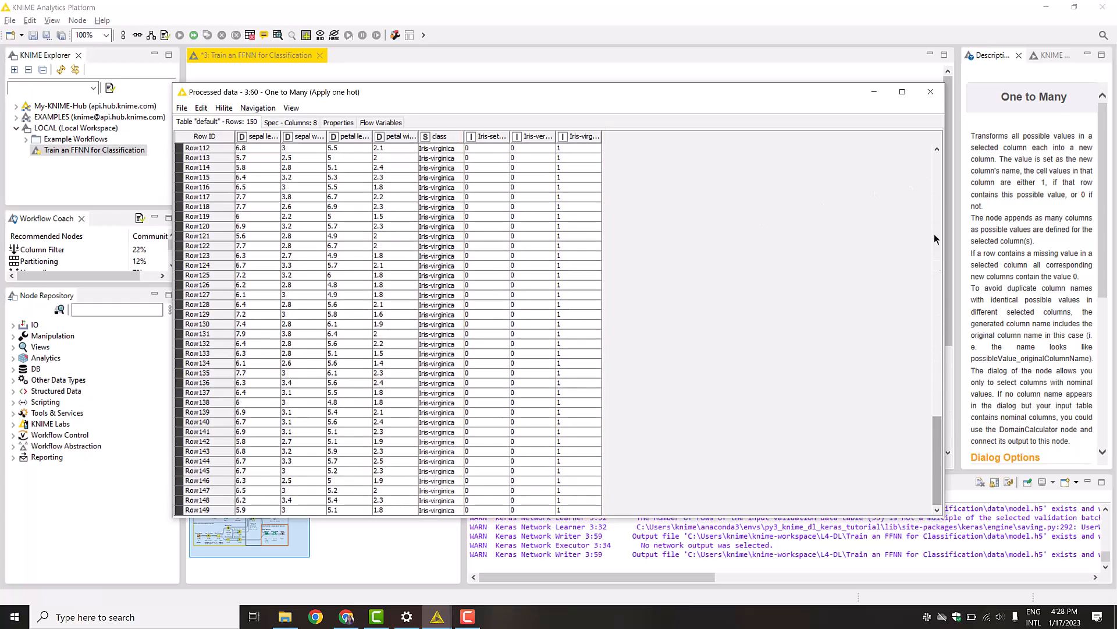
{"action": "left_click", "coordinate": [930, 91]}
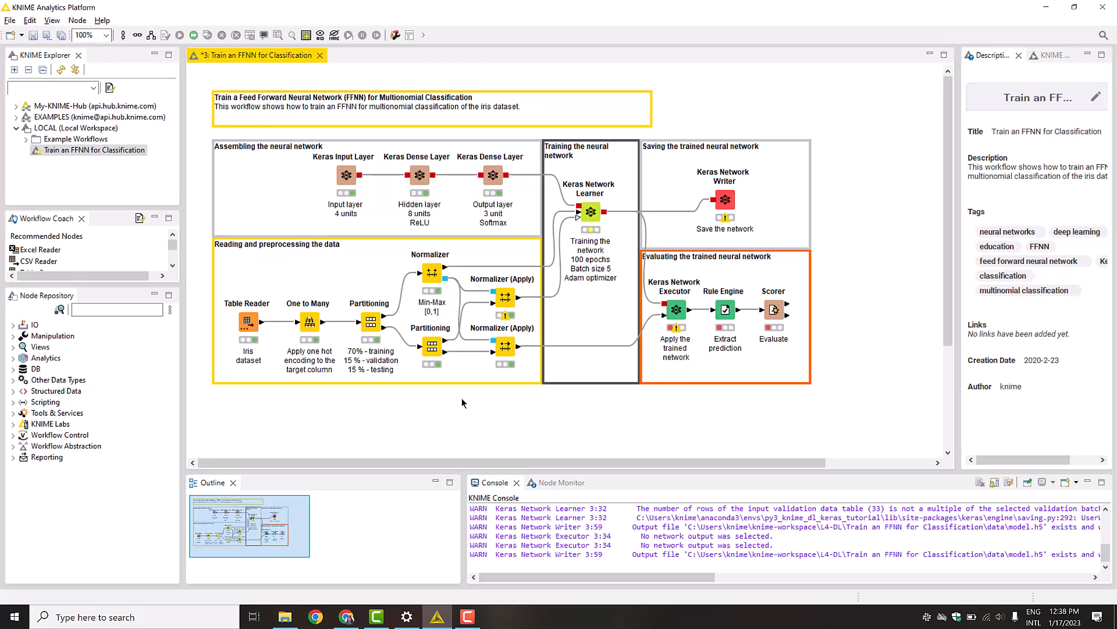
{"action": "mouse_move", "coordinate": [462, 399]}
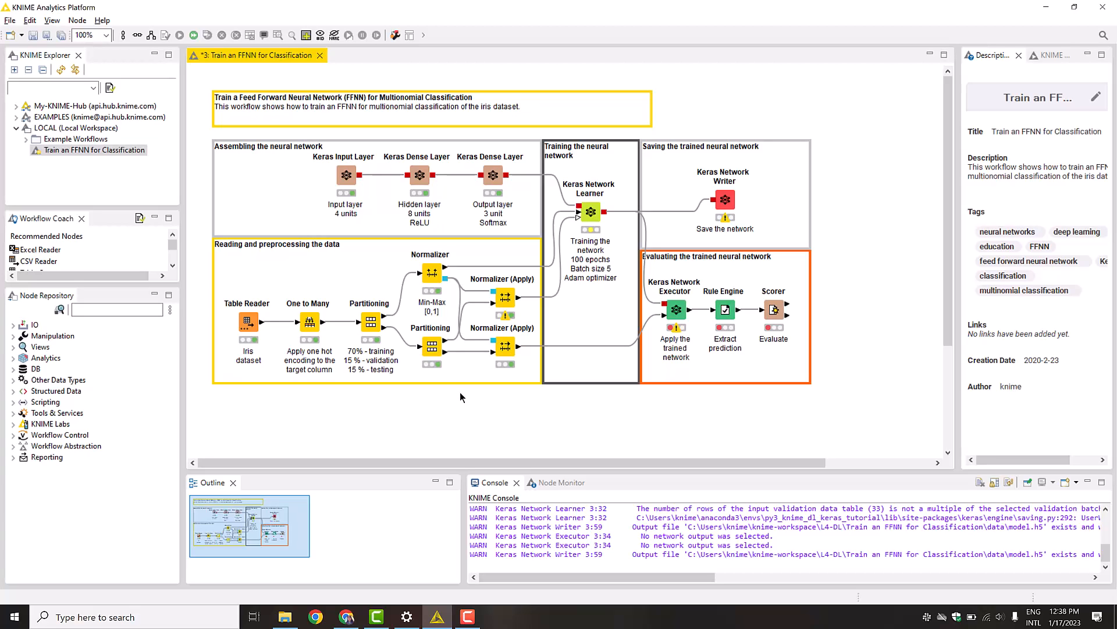
Step: Inspect the min-max normalized table from the Normalizer node
{"action": "right_click", "coordinate": [430, 272]}
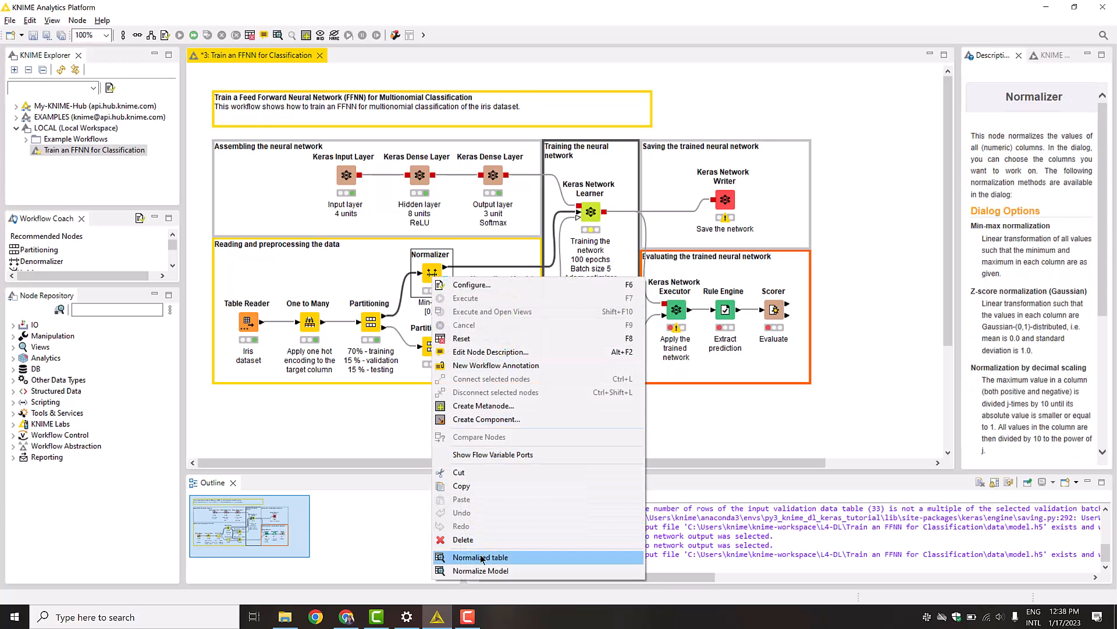
{"action": "left_click", "coordinate": [481, 556]}
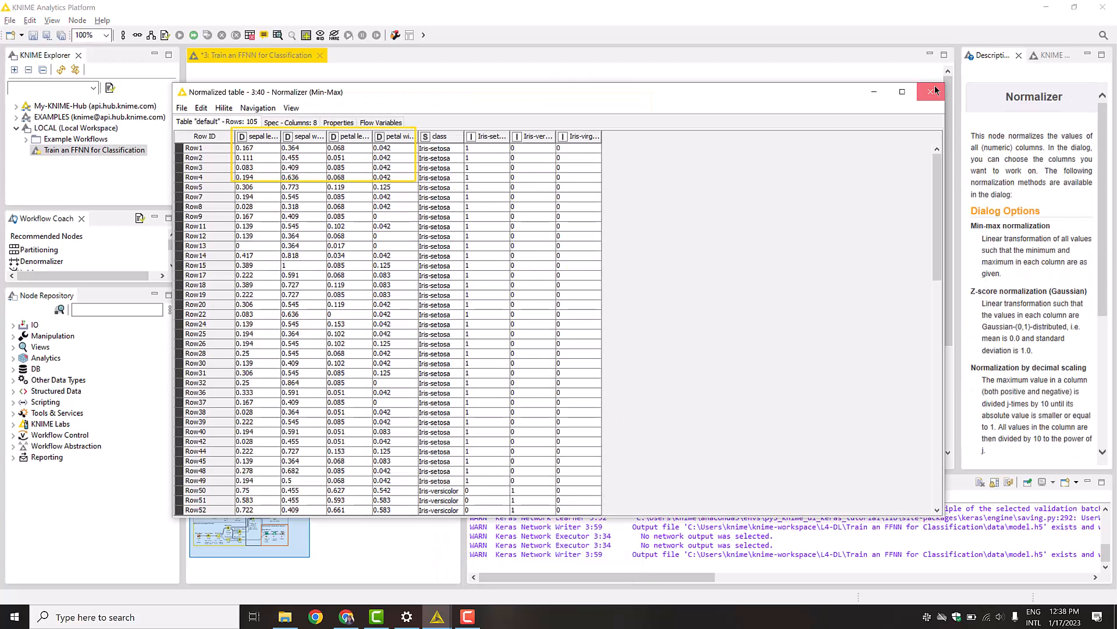
{"action": "left_click", "coordinate": [931, 91]}
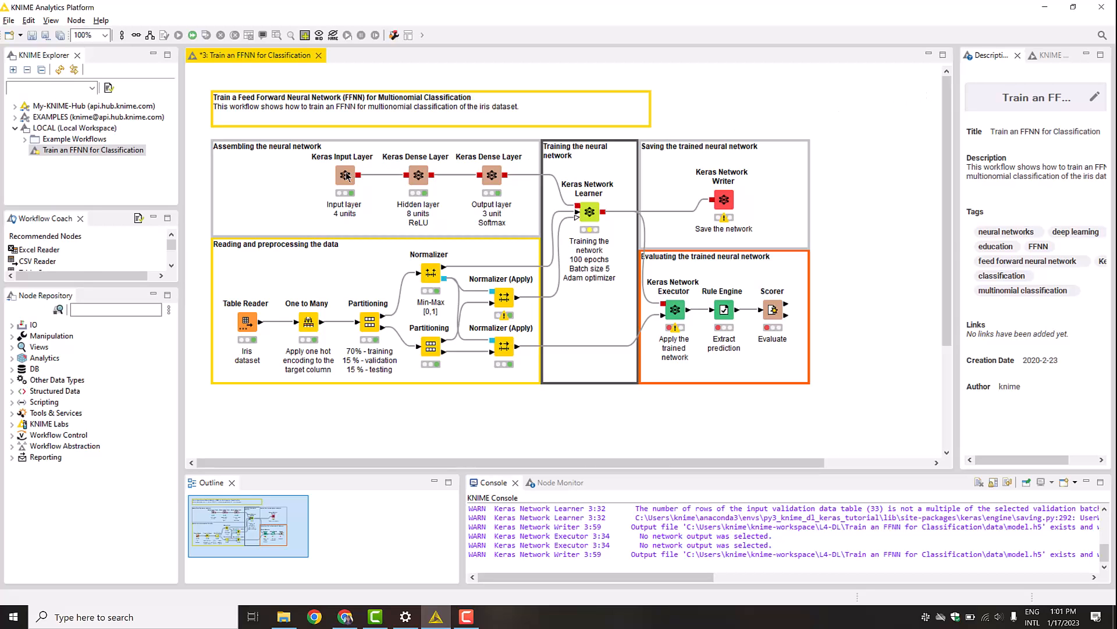
Step: Review the Keras input layer and hidden dense layer settings
{"action": "double_click", "coordinate": [345, 176]}
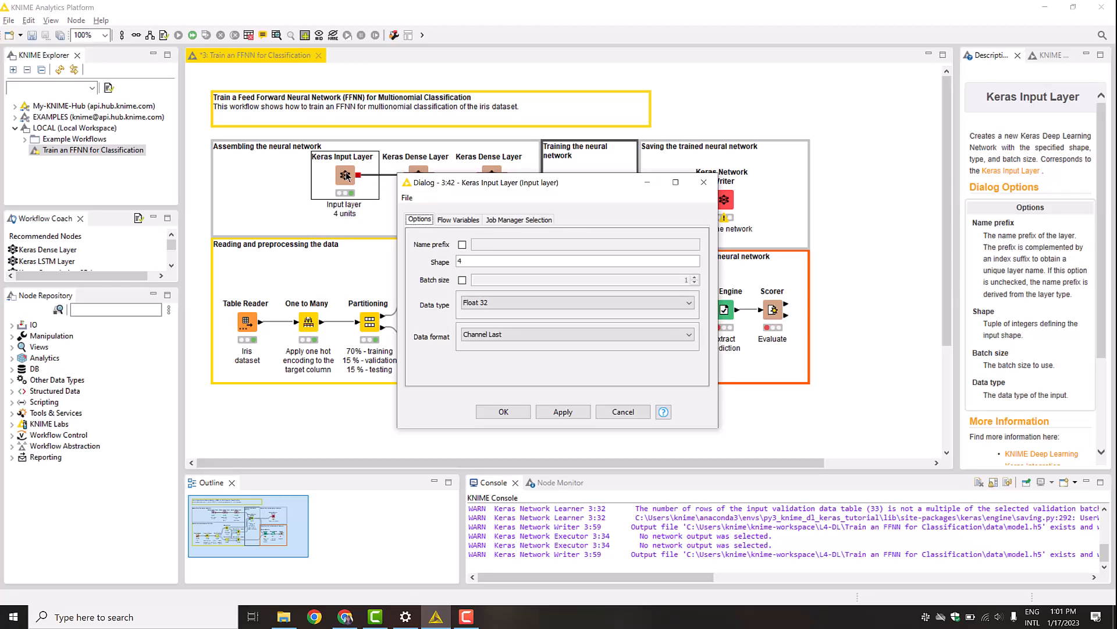
{"action": "mouse_move", "coordinate": [605, 185]}
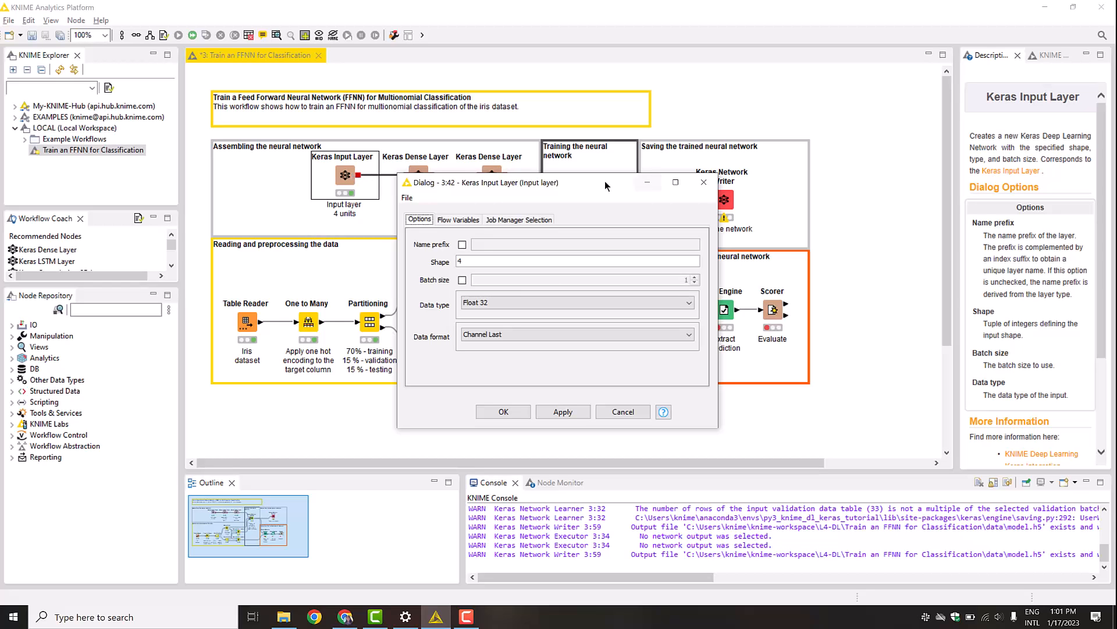
{"action": "left_click", "coordinate": [622, 410]}
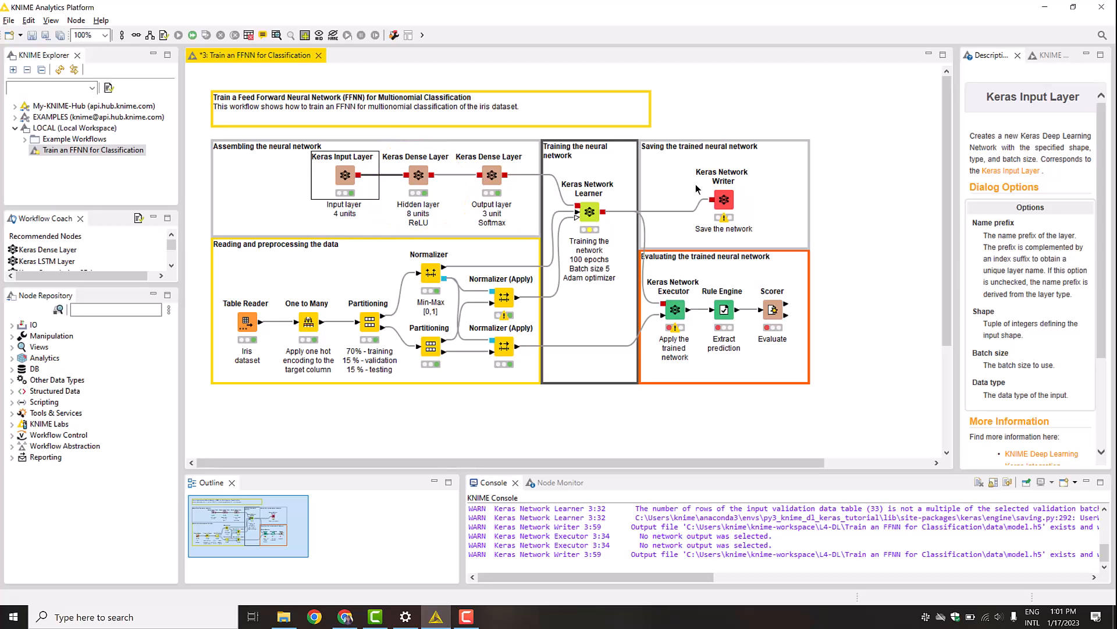
{"action": "left_click", "coordinate": [418, 174]}
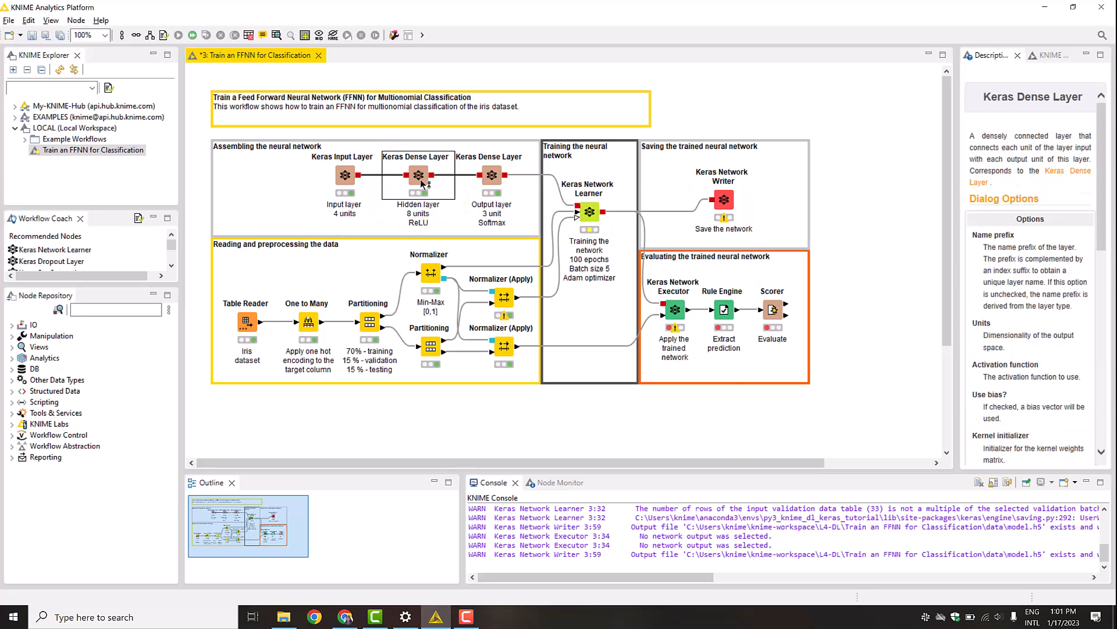
{"action": "double_click", "coordinate": [418, 175]}
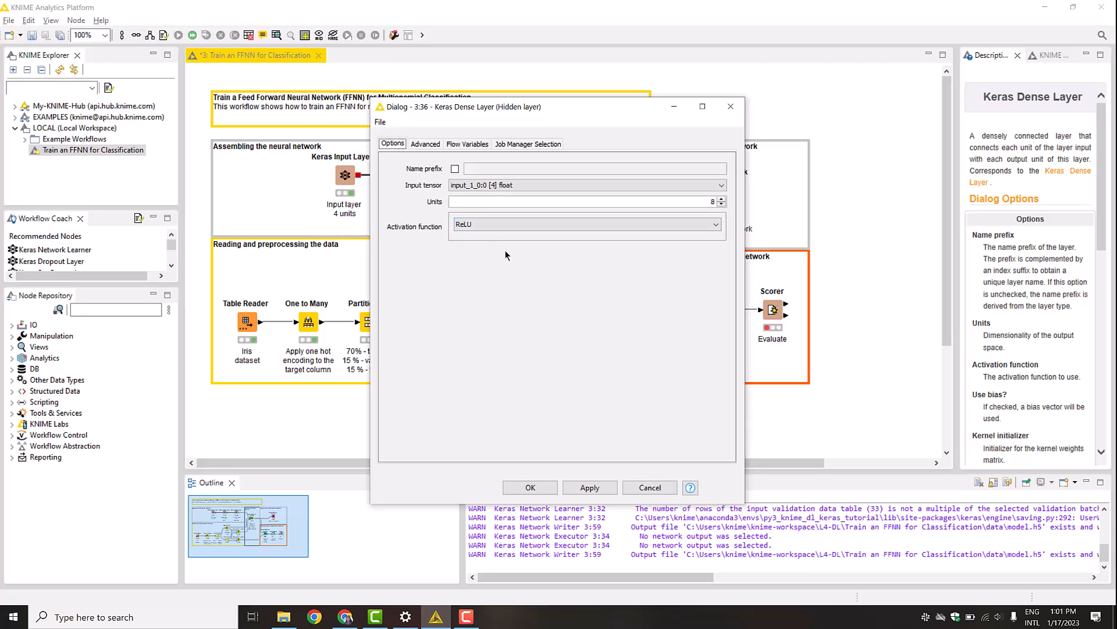
{"action": "left_click", "coordinate": [581, 201]}
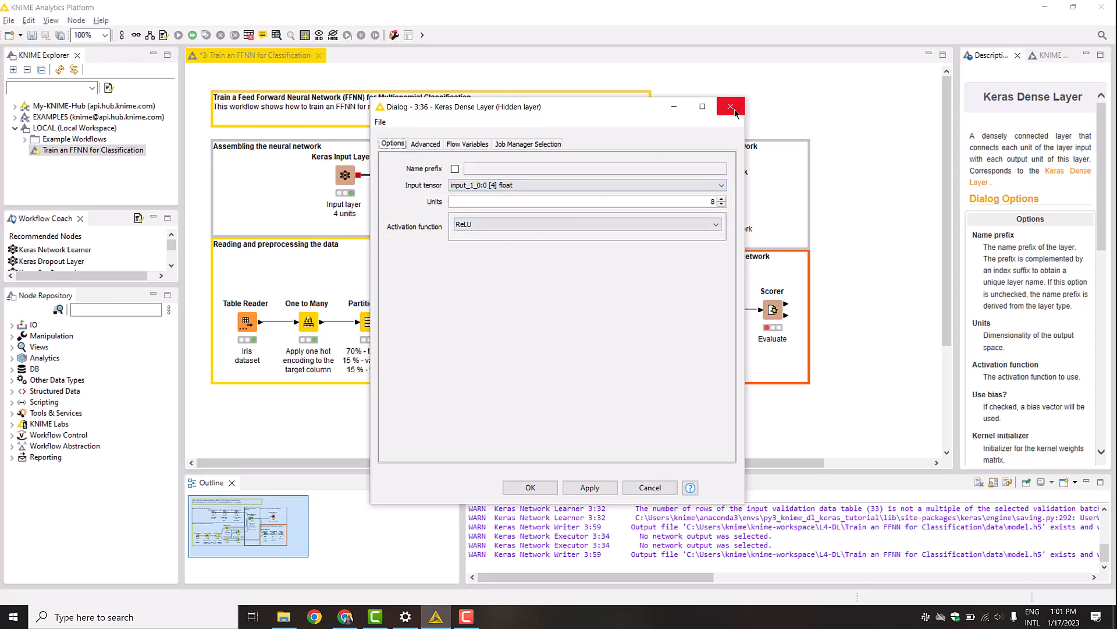
{"action": "left_click", "coordinate": [730, 106]}
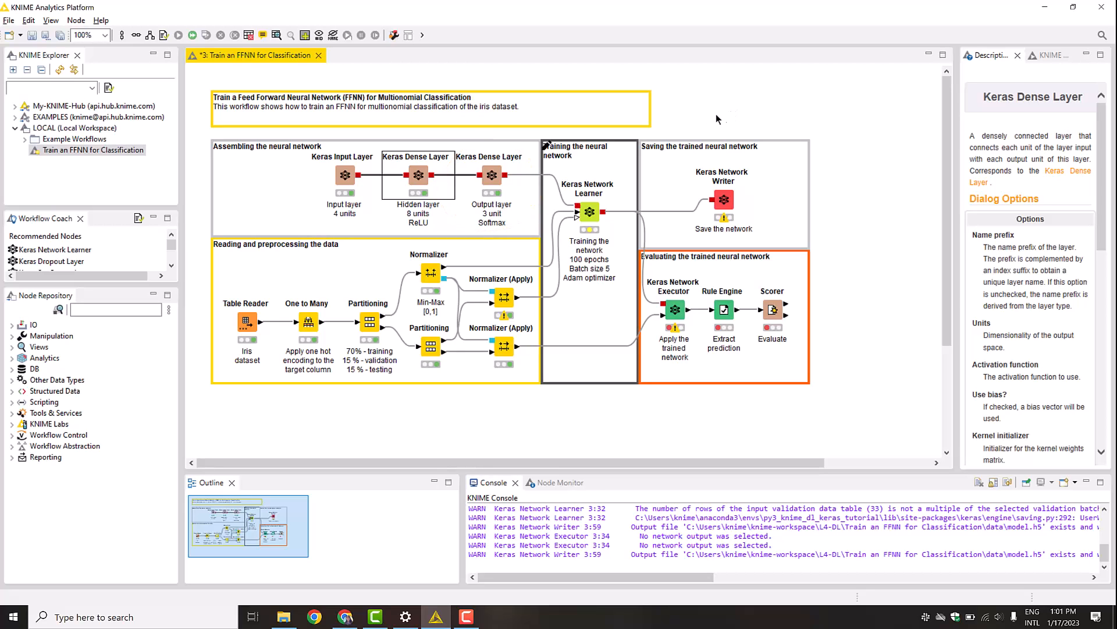
Step: Review the output layer settings, then show the learner's Input Data with the four iris measurement columns
{"action": "double_click", "coordinate": [490, 175]}
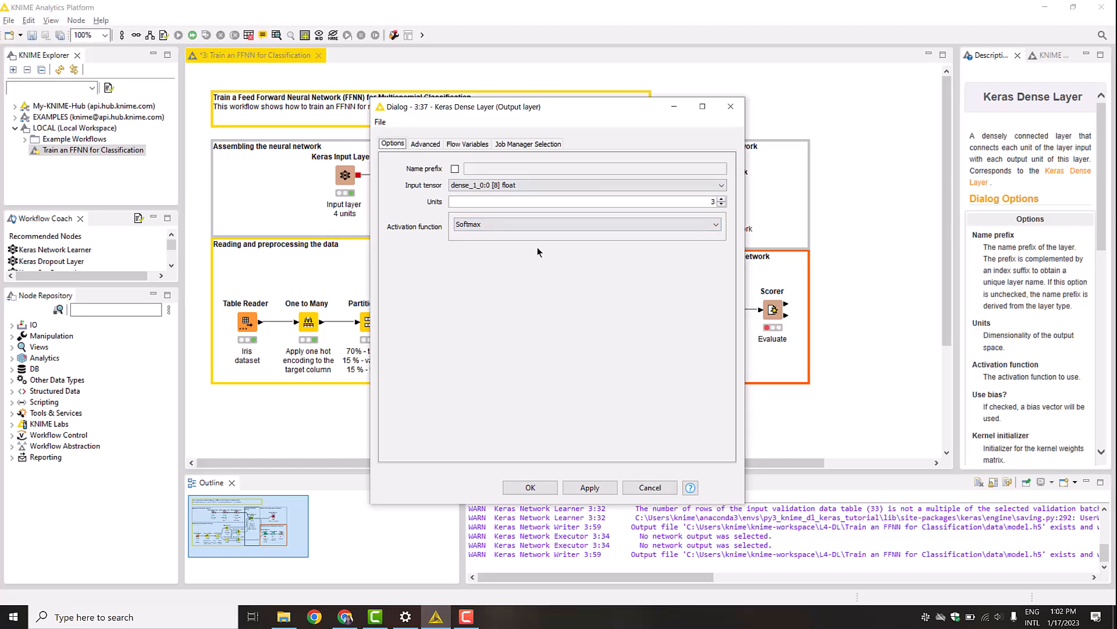
{"action": "left_click", "coordinate": [584, 202]}
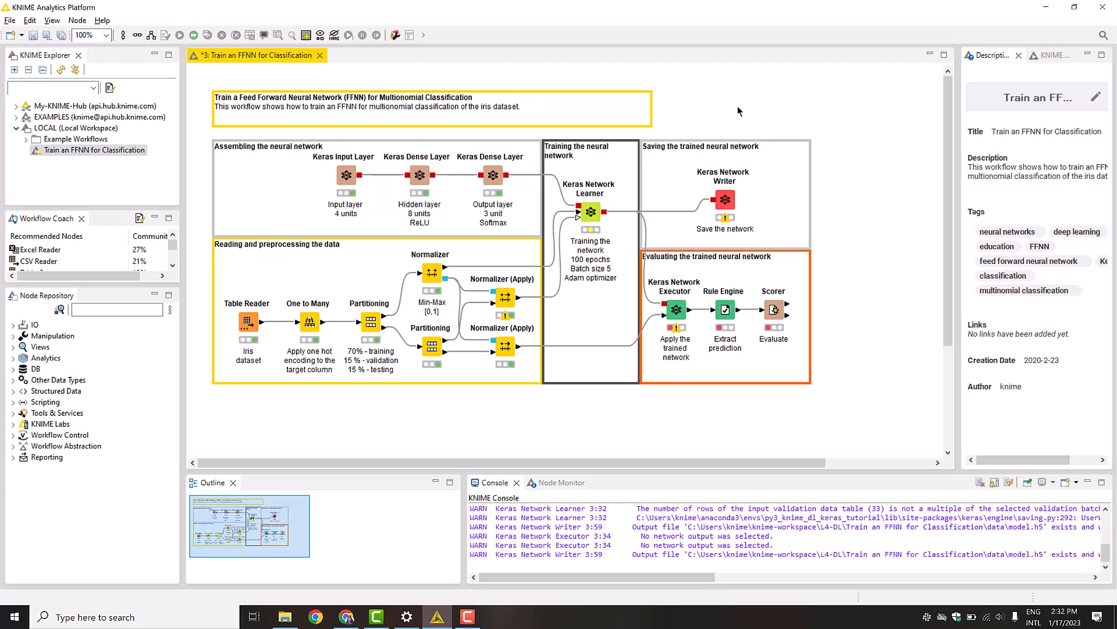
{"action": "mouse_move", "coordinate": [679, 153]}
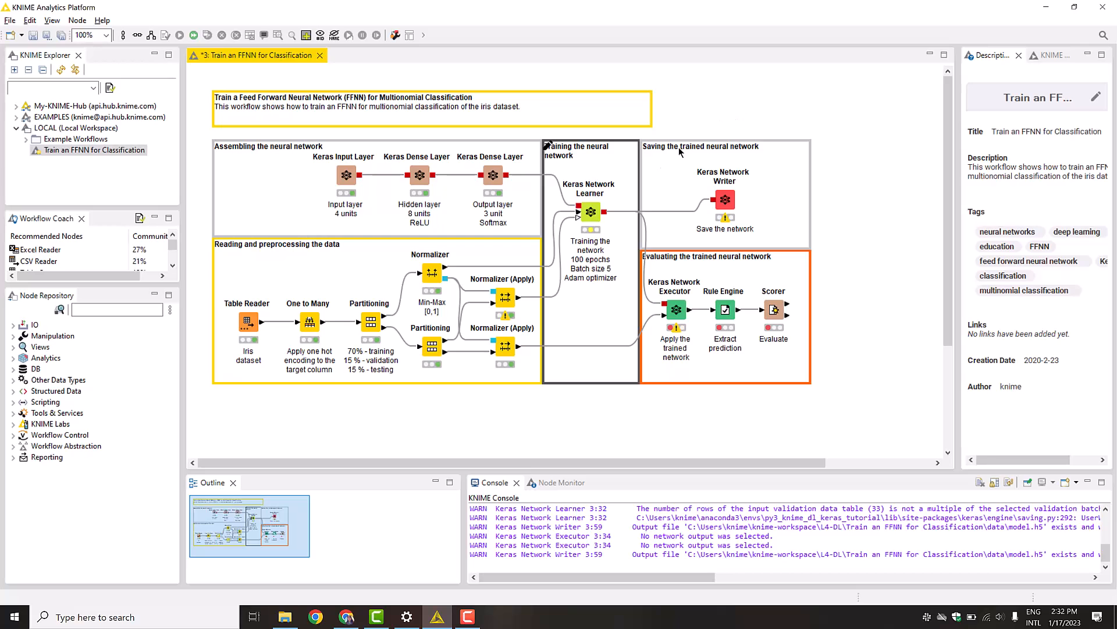
{"action": "double_click", "coordinate": [590, 212]}
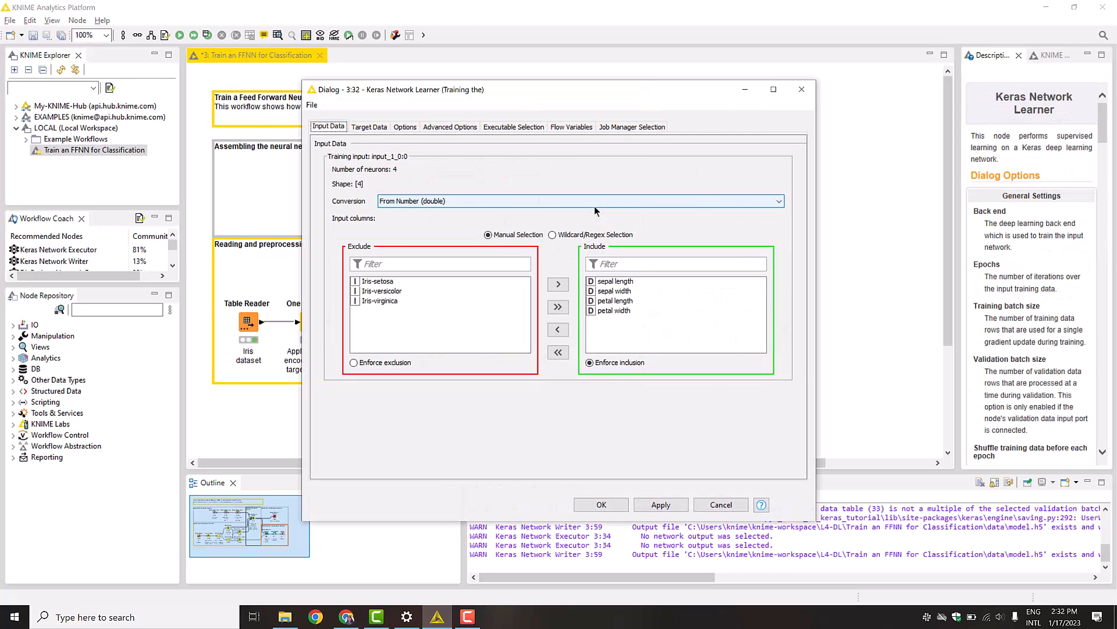
{"action": "left_click", "coordinate": [614, 296]}
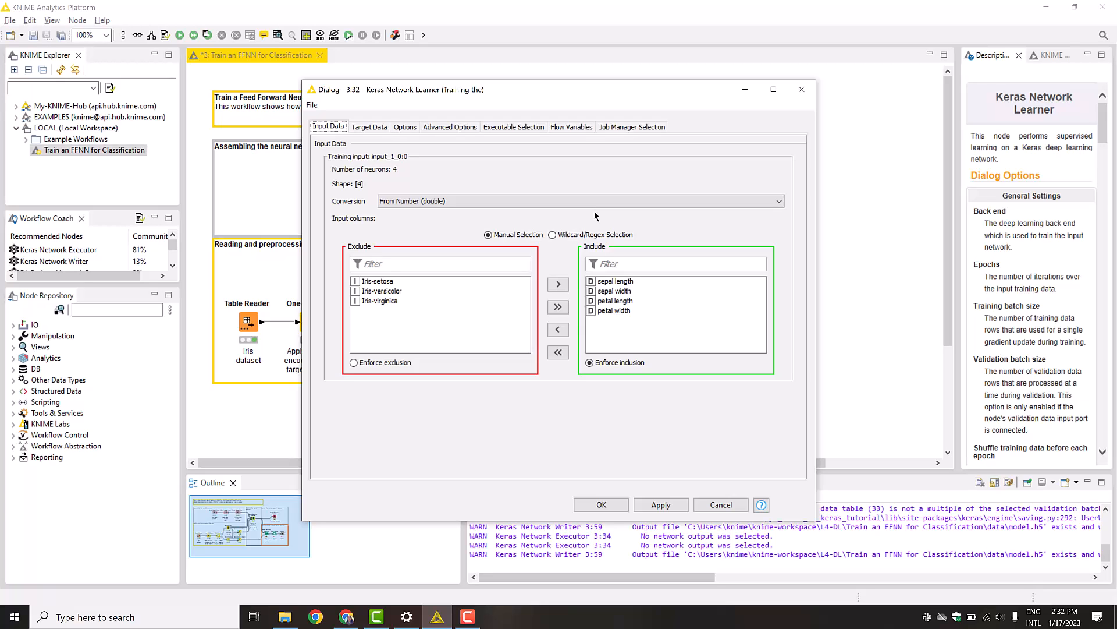
Step: Review Target Data (three class columns, categorical cross entropy) and Options showing 100 epochs, batch size 5, Adam
{"action": "left_click", "coordinate": [369, 126]}
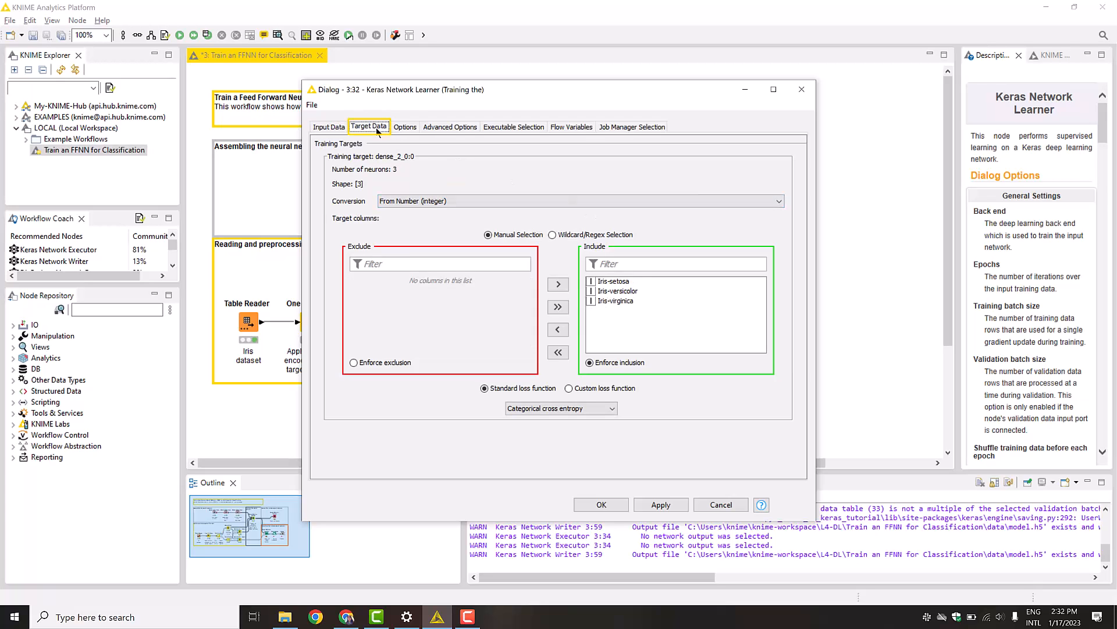
{"action": "left_click", "coordinate": [615, 291]}
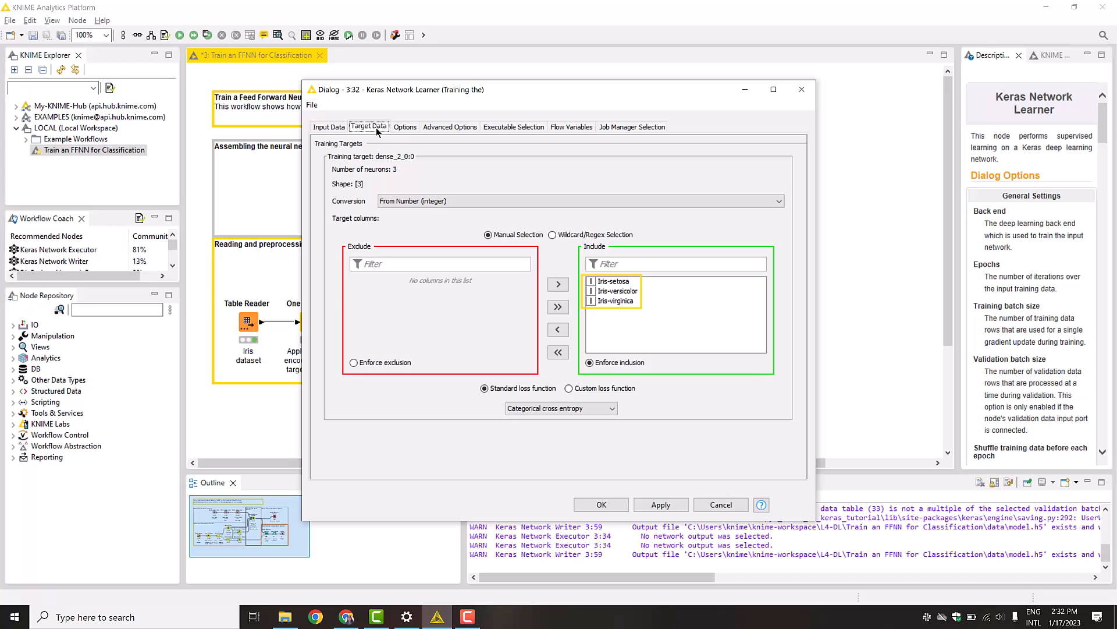
{"action": "left_click", "coordinate": [678, 321]}
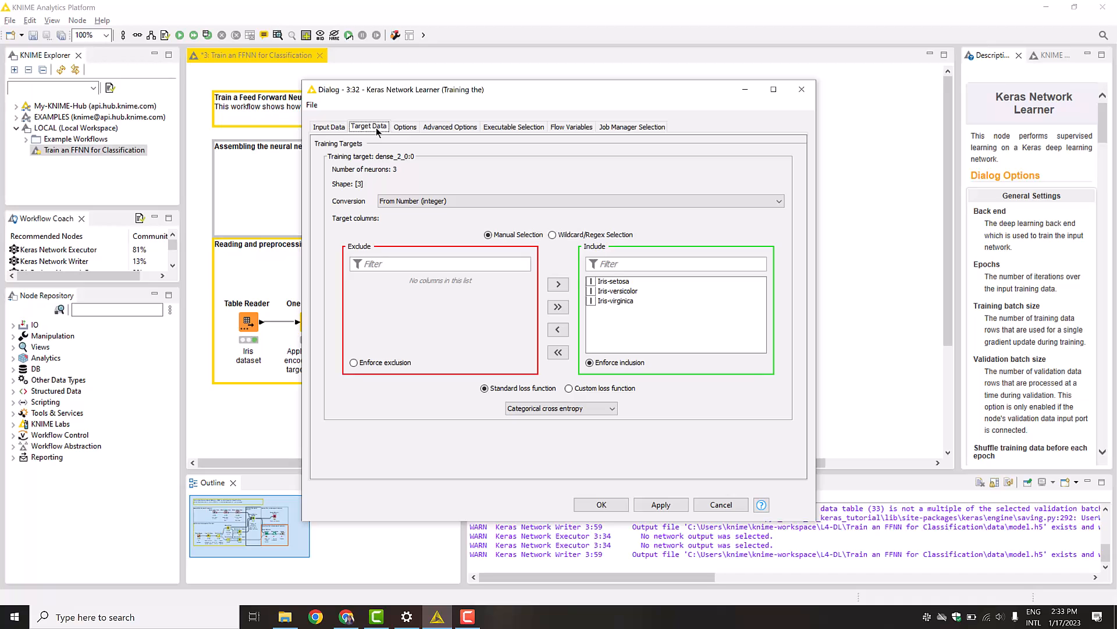
{"action": "left_click", "coordinate": [561, 408]}
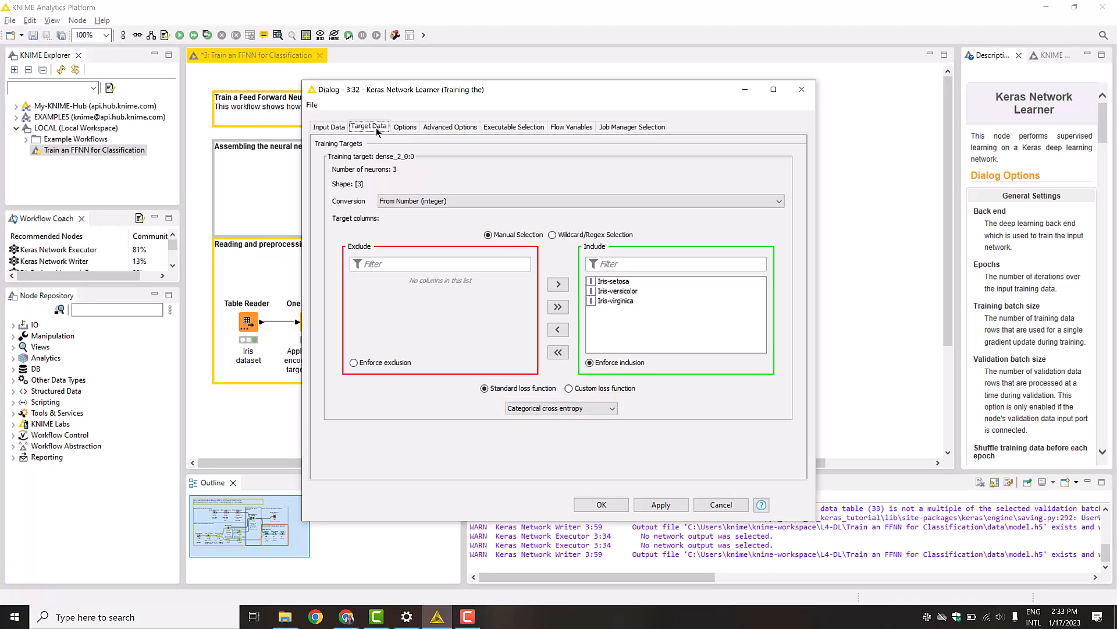
{"action": "left_click", "coordinate": [405, 126]}
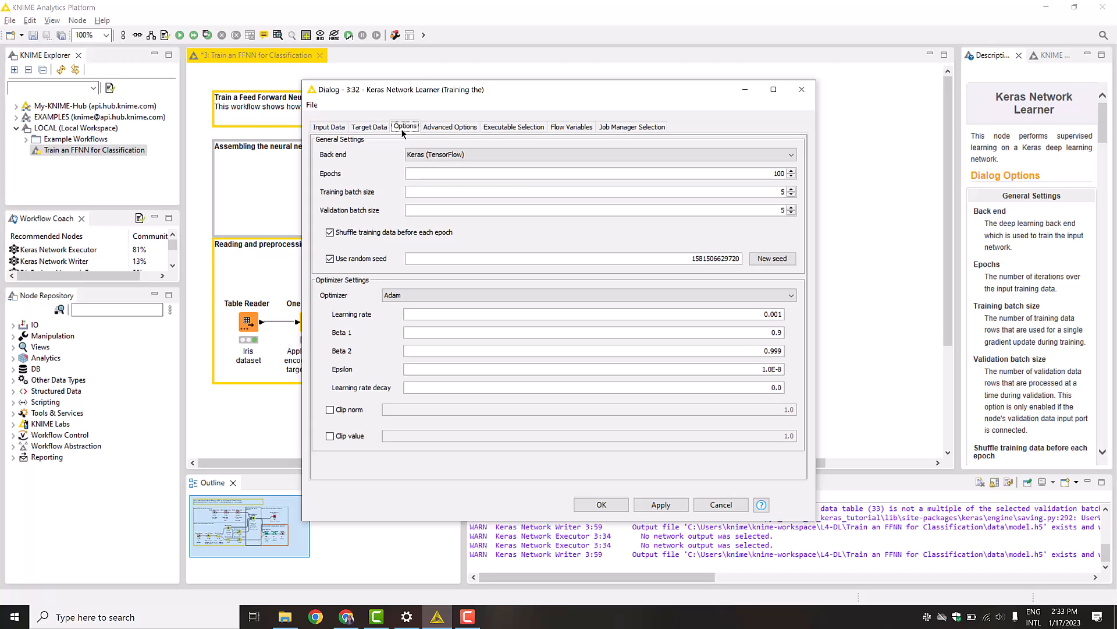
Step: Review Advanced Options and keep Executable Selection on Use KNIME Preferences for the Python environment
{"action": "left_click", "coordinate": [598, 174]}
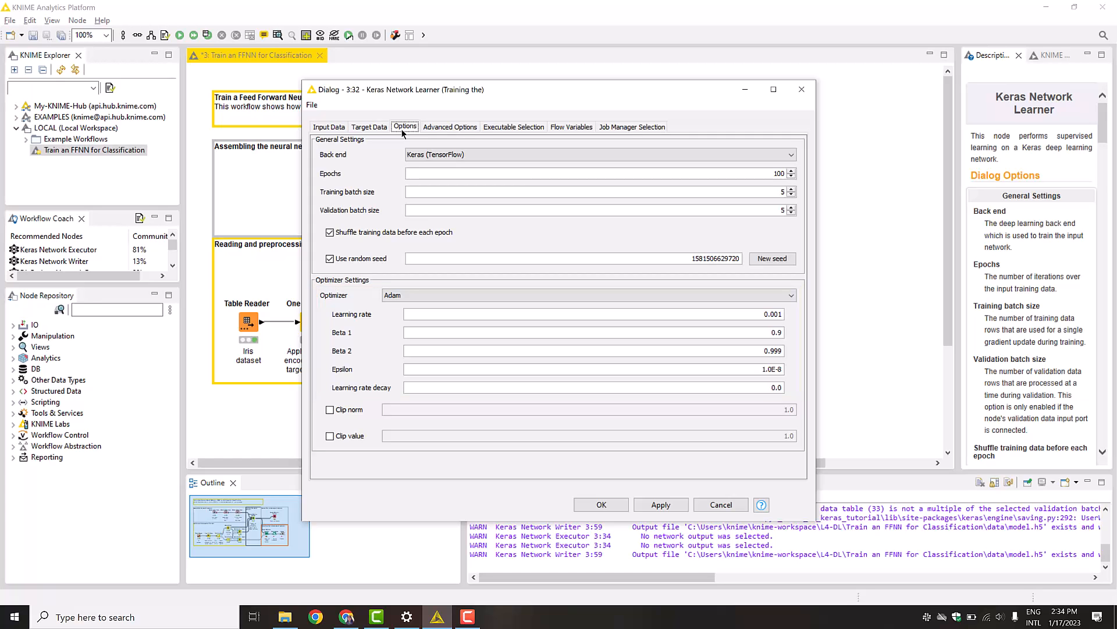
{"action": "left_click", "coordinate": [449, 126]}
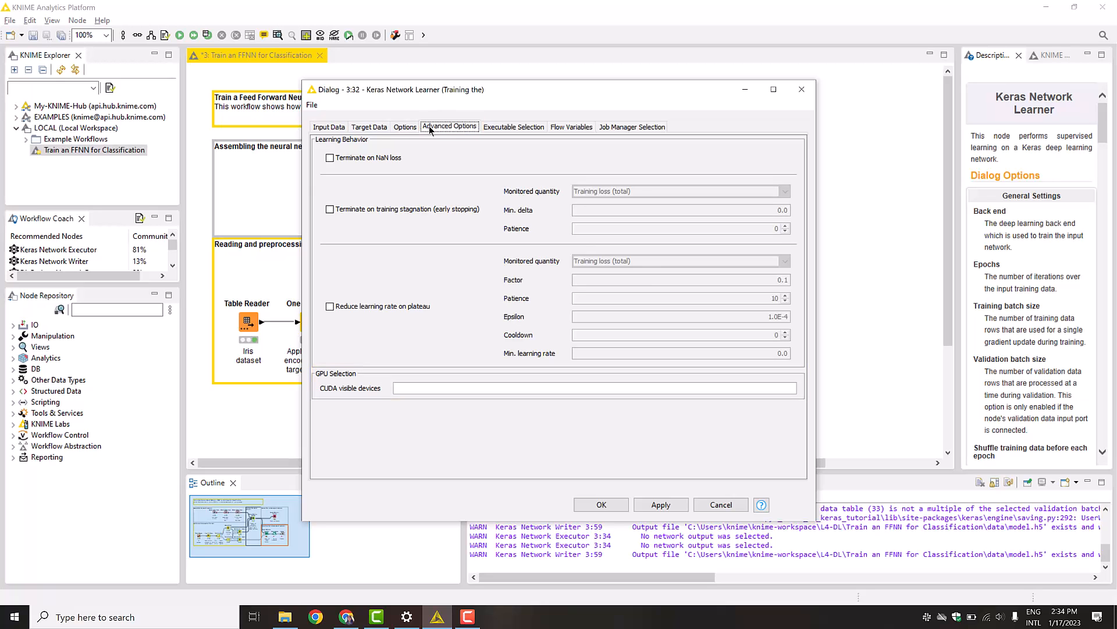
{"action": "left_click", "coordinate": [513, 126]}
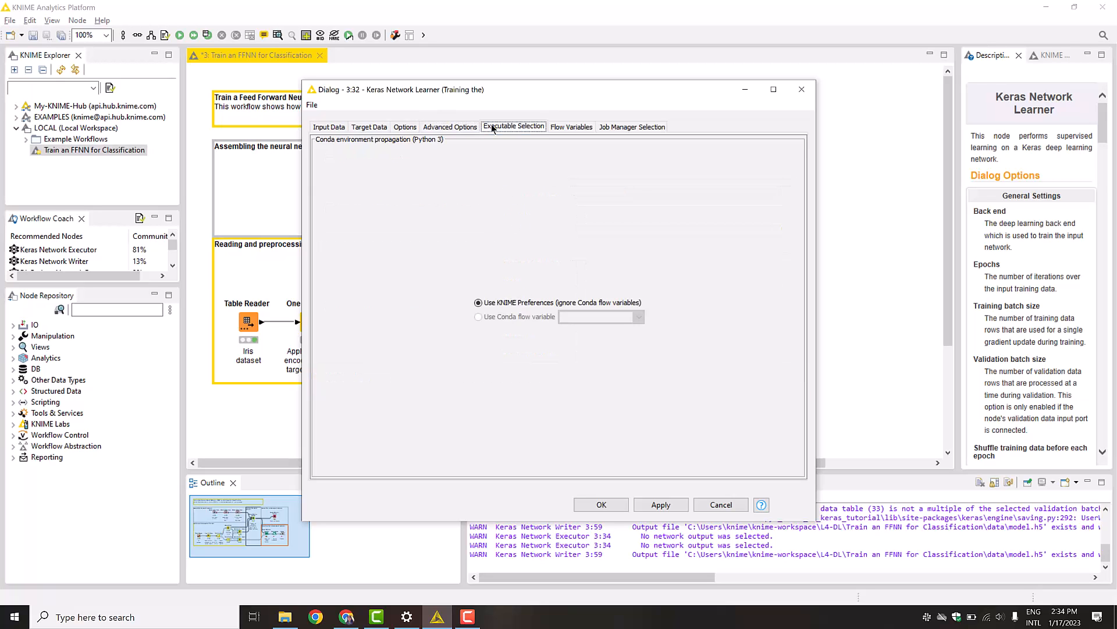
{"action": "left_click", "coordinate": [479, 303]}
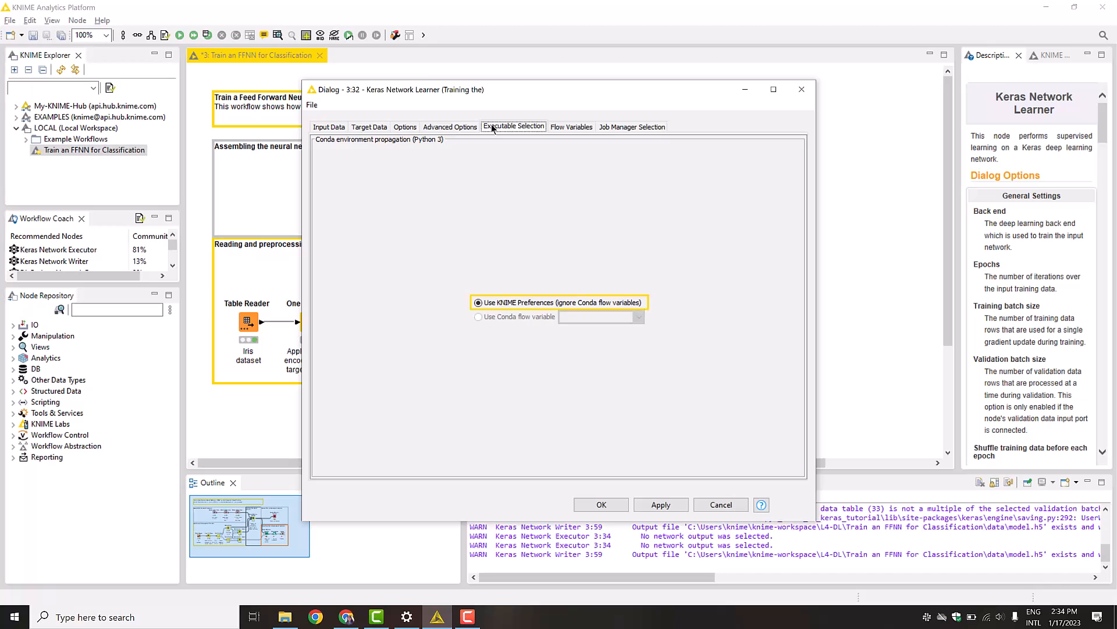
{"action": "left_click", "coordinate": [478, 303]}
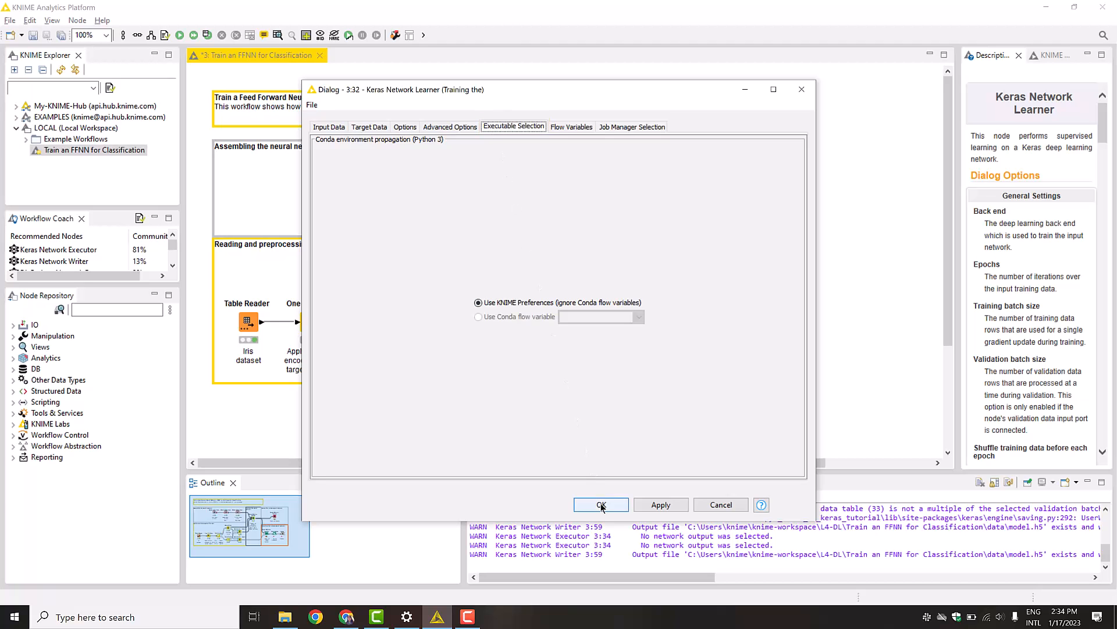
Step: Accept the learner settings and run the Keras Network Learner with Execute and Open Views
{"action": "left_click", "coordinate": [601, 504]}
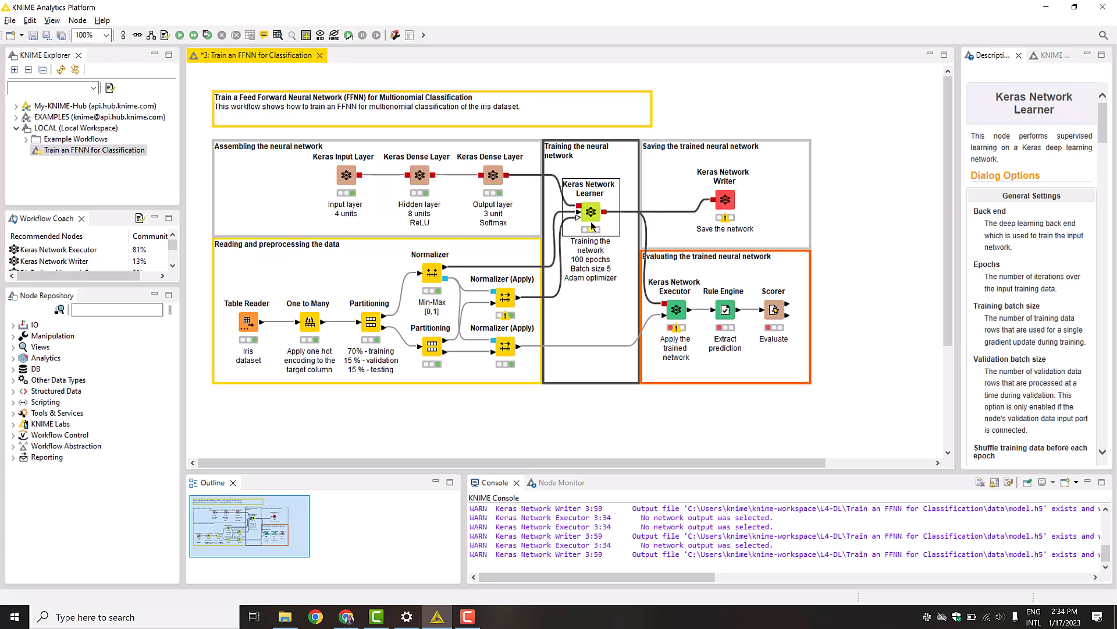
{"action": "right_click", "coordinate": [591, 212]}
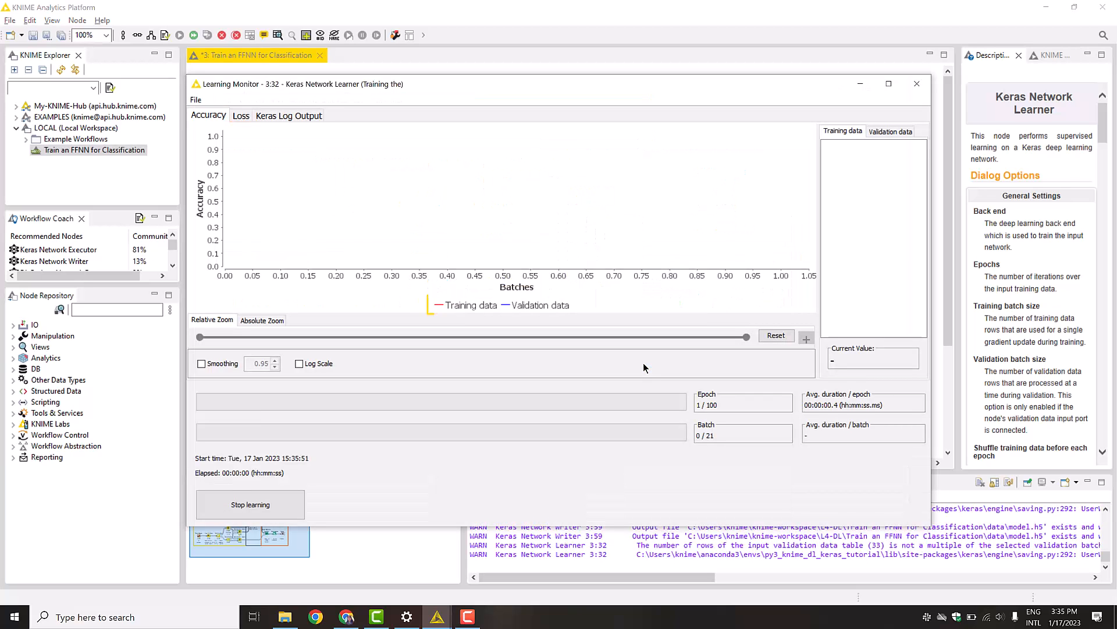
{"action": "left_click", "coordinate": [539, 304]}
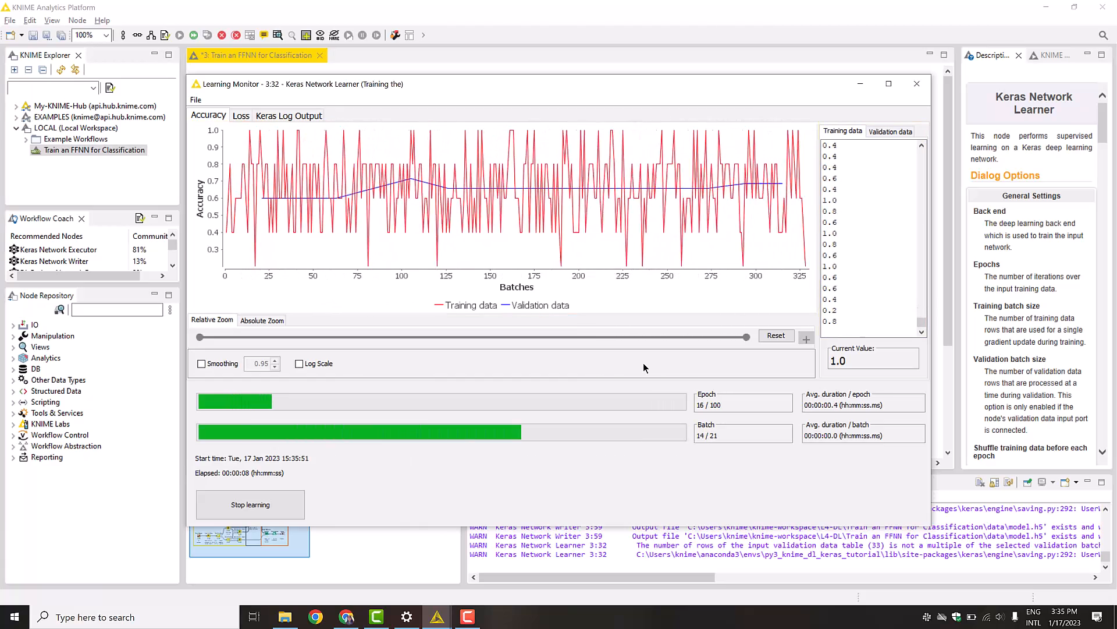
Step: Check the Keras log output, stop training early at about epoch 36 of 100 and close the monitor
{"action": "left_click", "coordinate": [288, 116]}
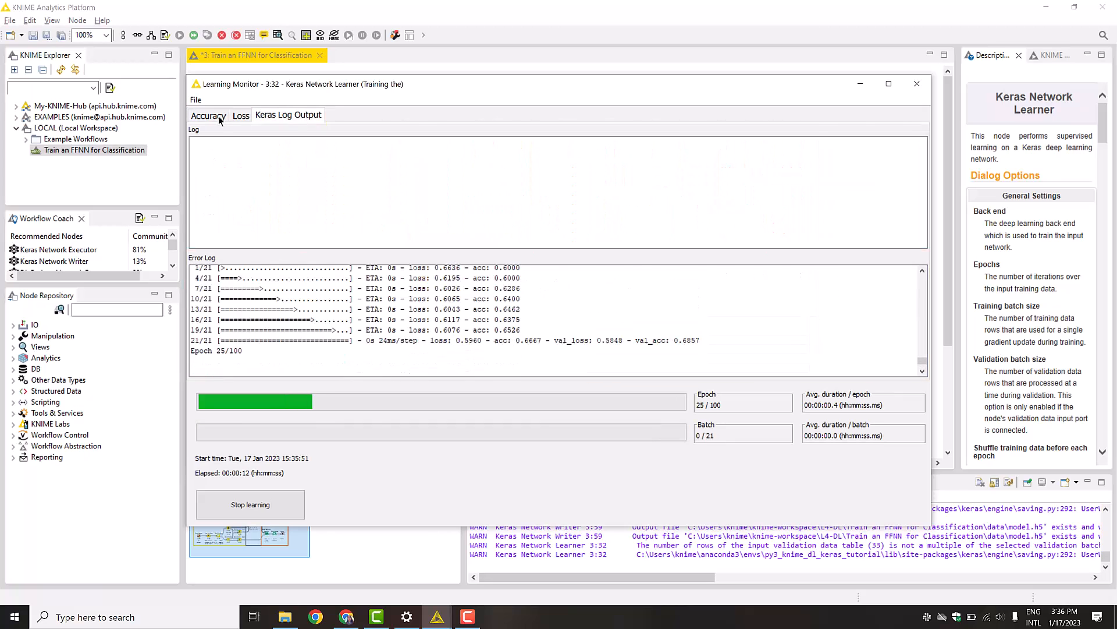
{"action": "left_click", "coordinate": [207, 116]}
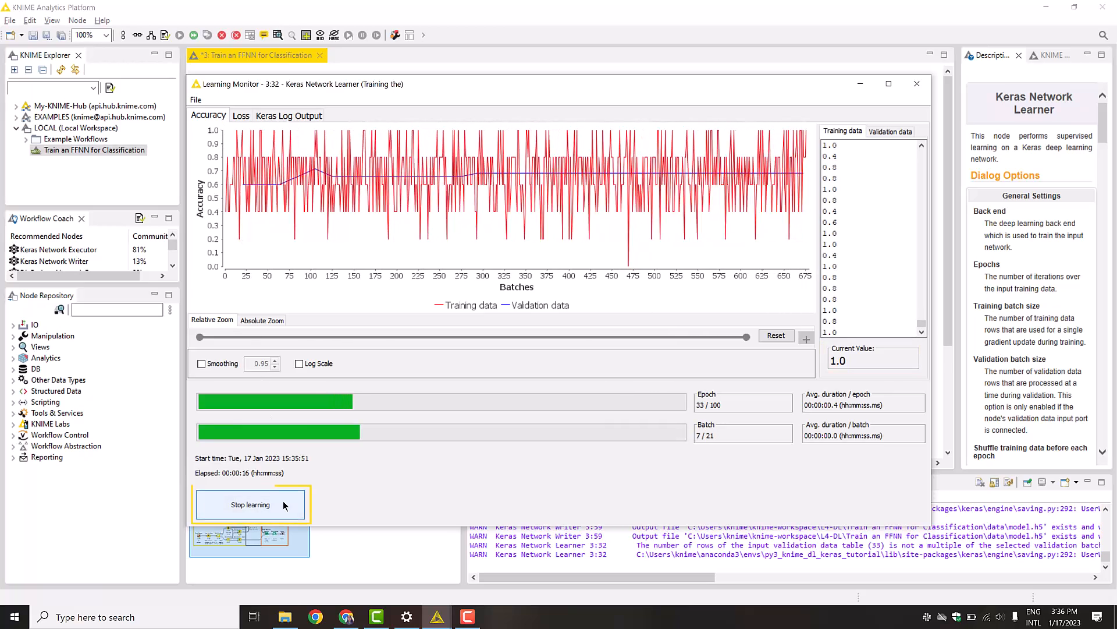
{"action": "left_click", "coordinate": [250, 504]}
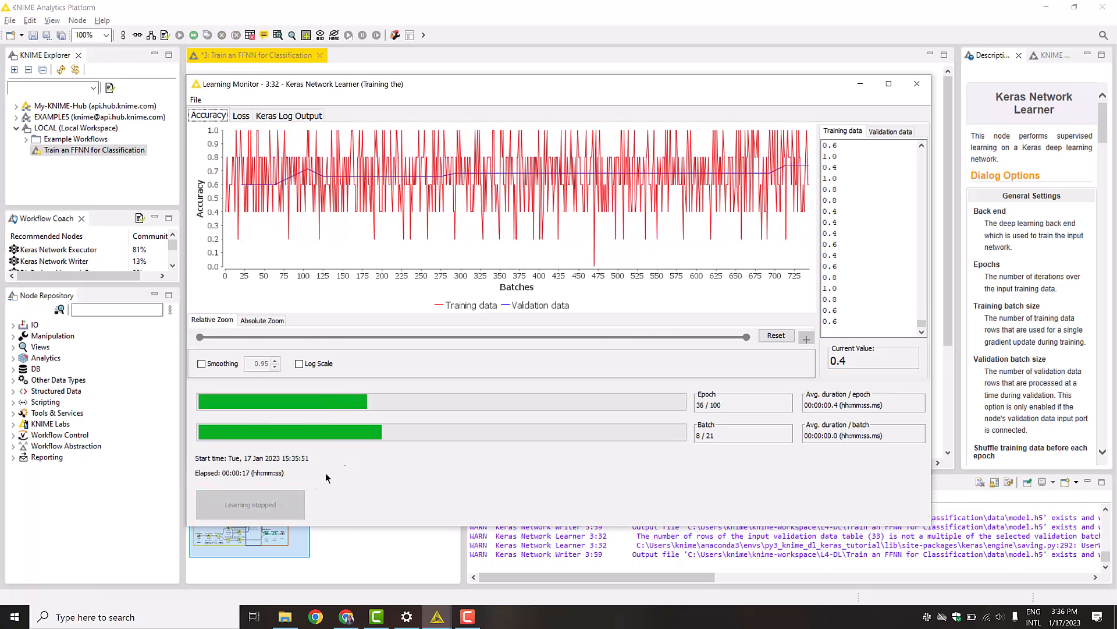
{"action": "left_click", "coordinate": [917, 84]}
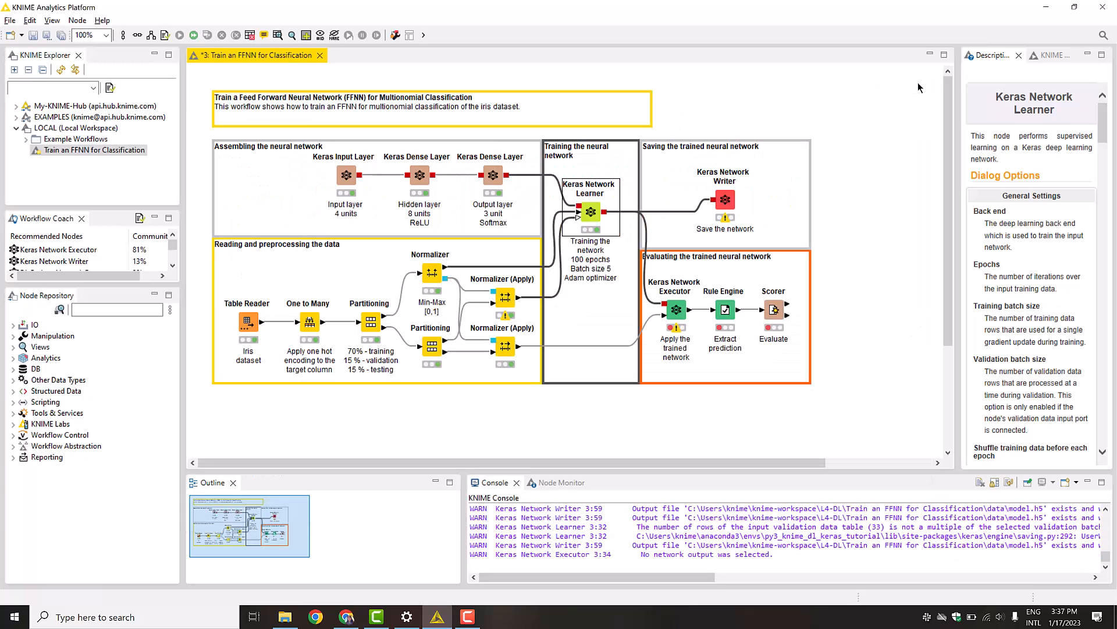
Step: Configure the Keras Network Executor to output dense_2/Softmax:0 with Conversion To Number (double)
{"action": "left_click", "coordinate": [725, 256]}
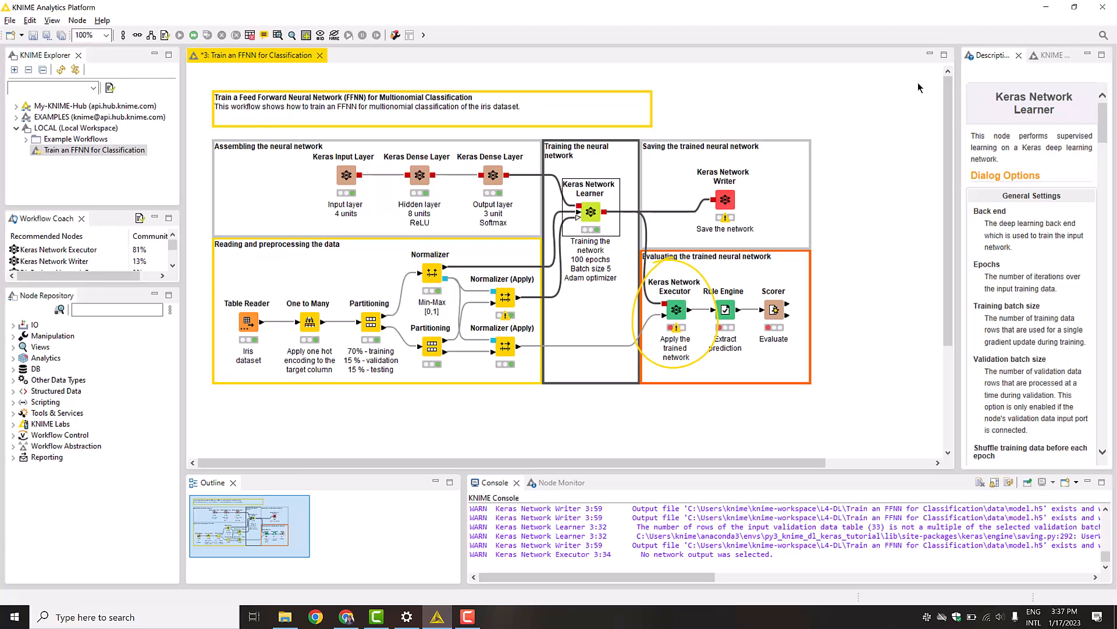
{"action": "double_click", "coordinate": [675, 309]}
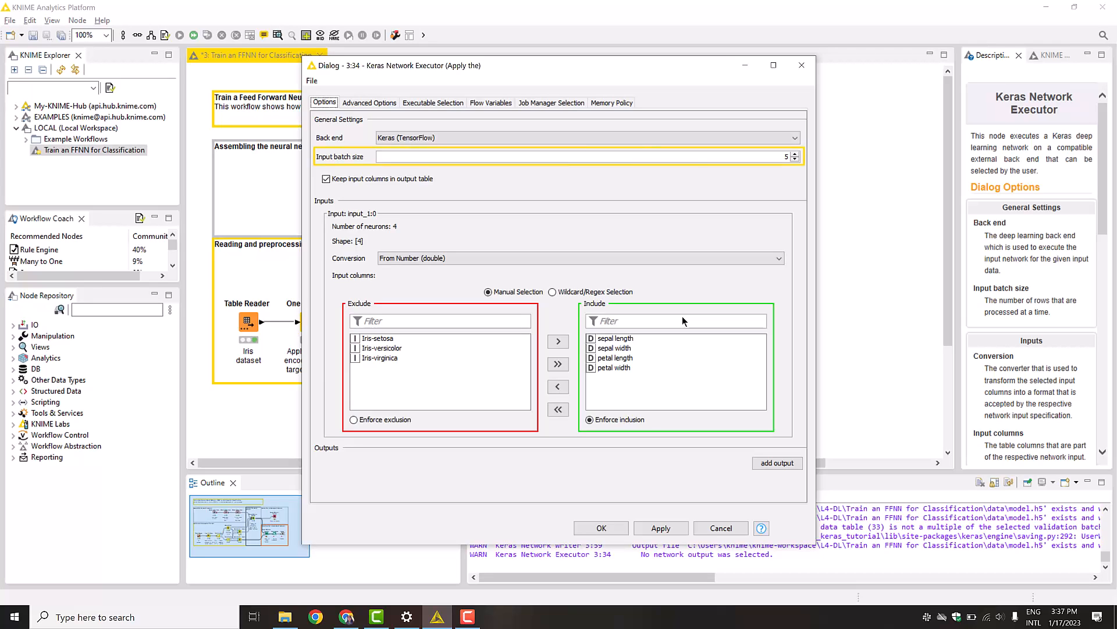
{"action": "left_click", "coordinate": [612, 353]}
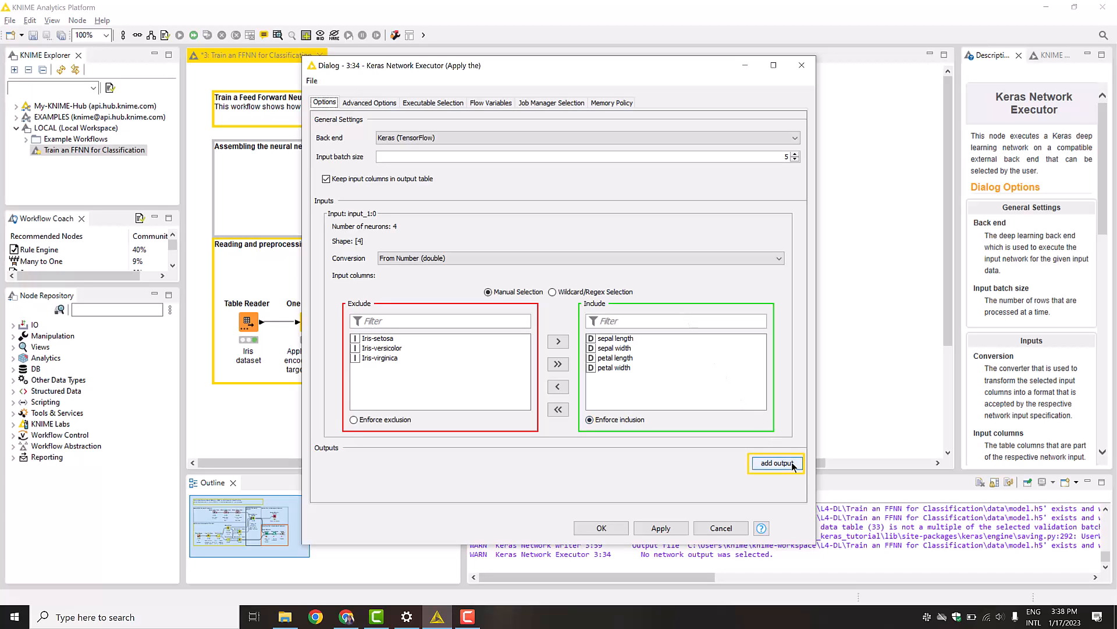
{"action": "left_click", "coordinate": [776, 464]}
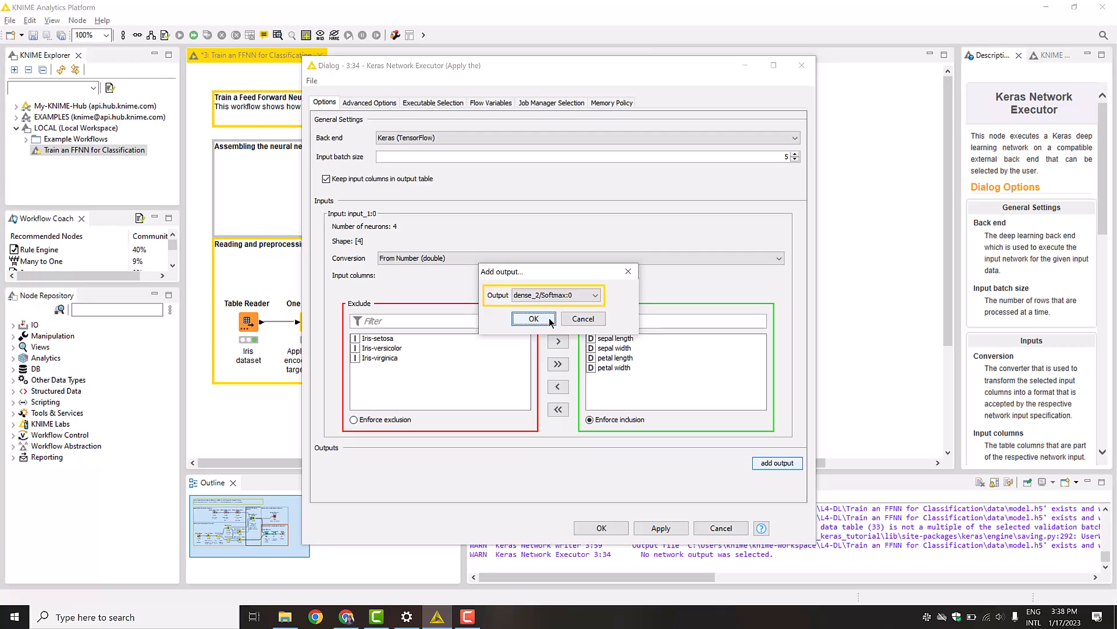
{"action": "left_click", "coordinate": [534, 319]}
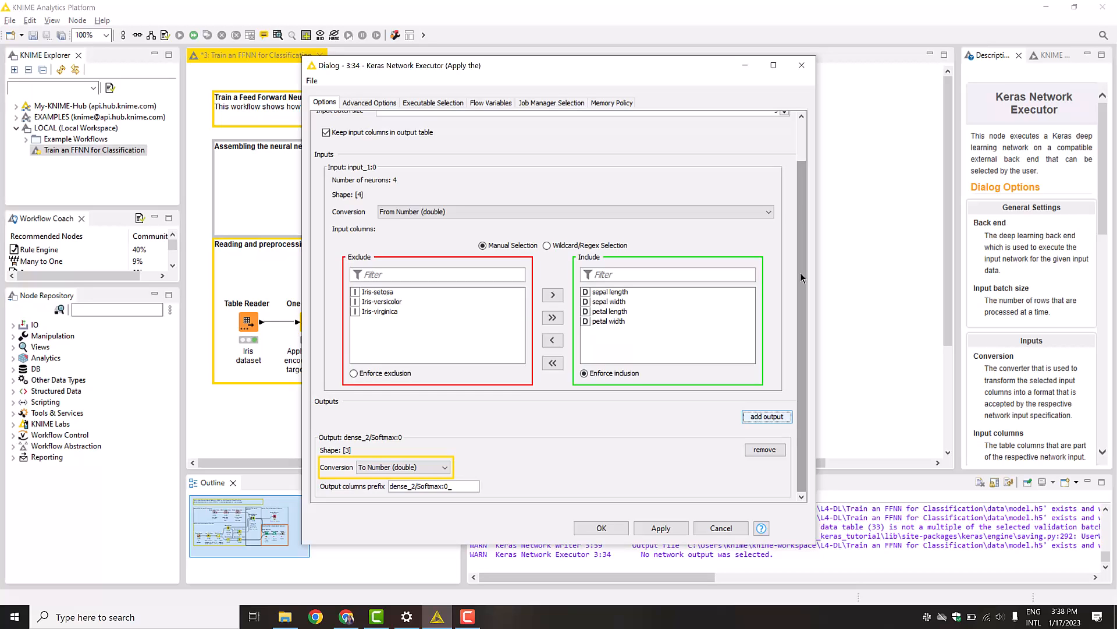
{"action": "mouse_move", "coordinate": [600, 527]}
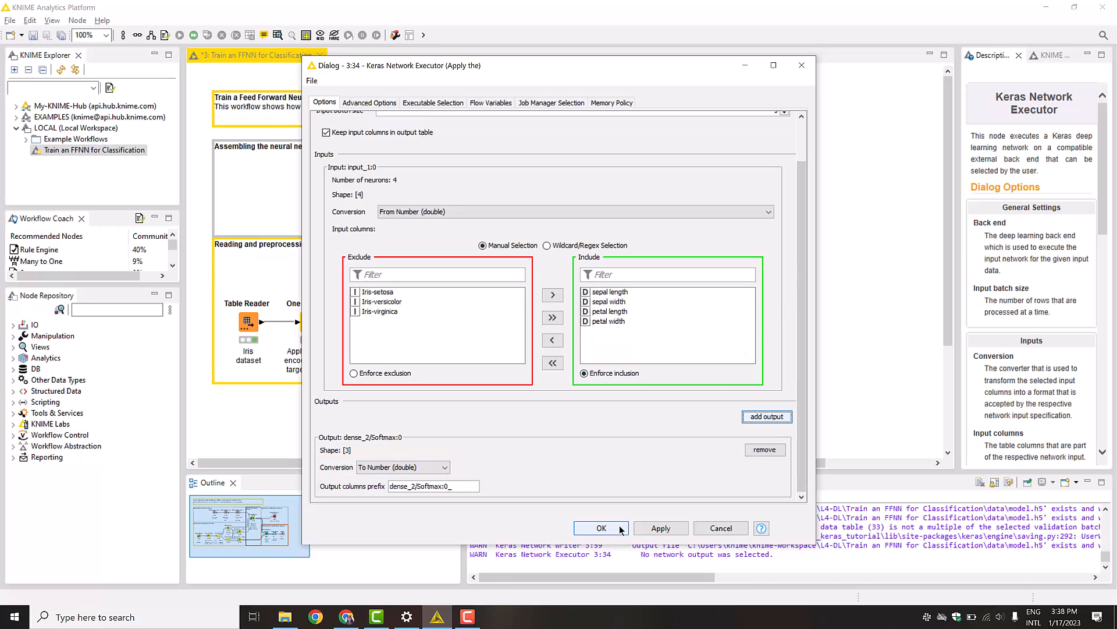
{"action": "left_click", "coordinate": [601, 528]}
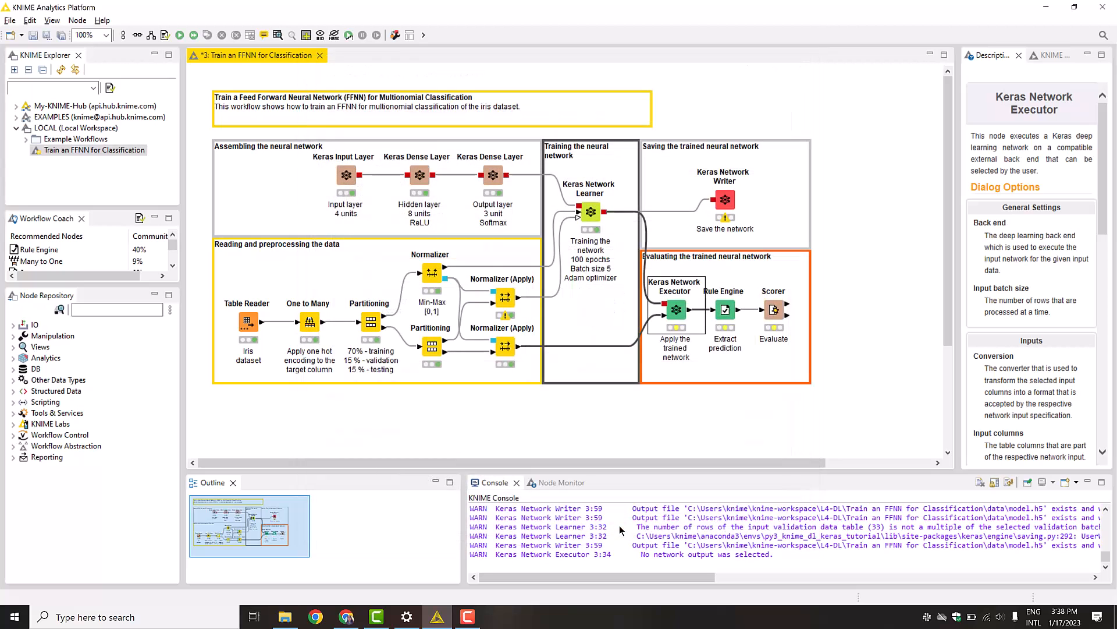
Step: Execute the Keras Network Executor and inspect its three softmax probability columns per test row
{"action": "right_click", "coordinate": [675, 309]}
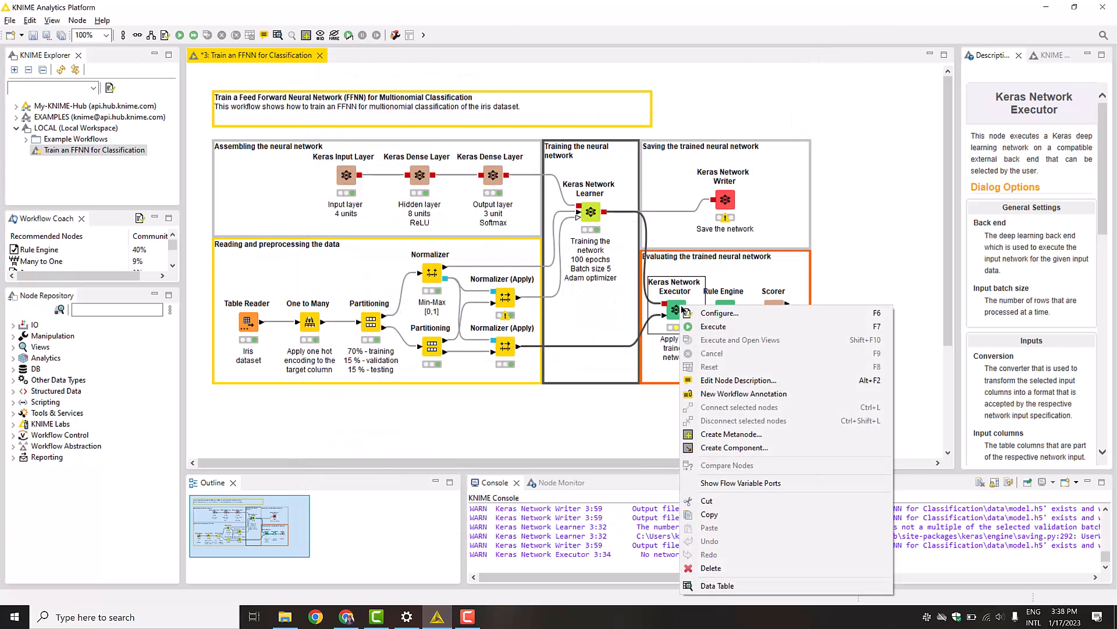
{"action": "left_click", "coordinate": [712, 326]}
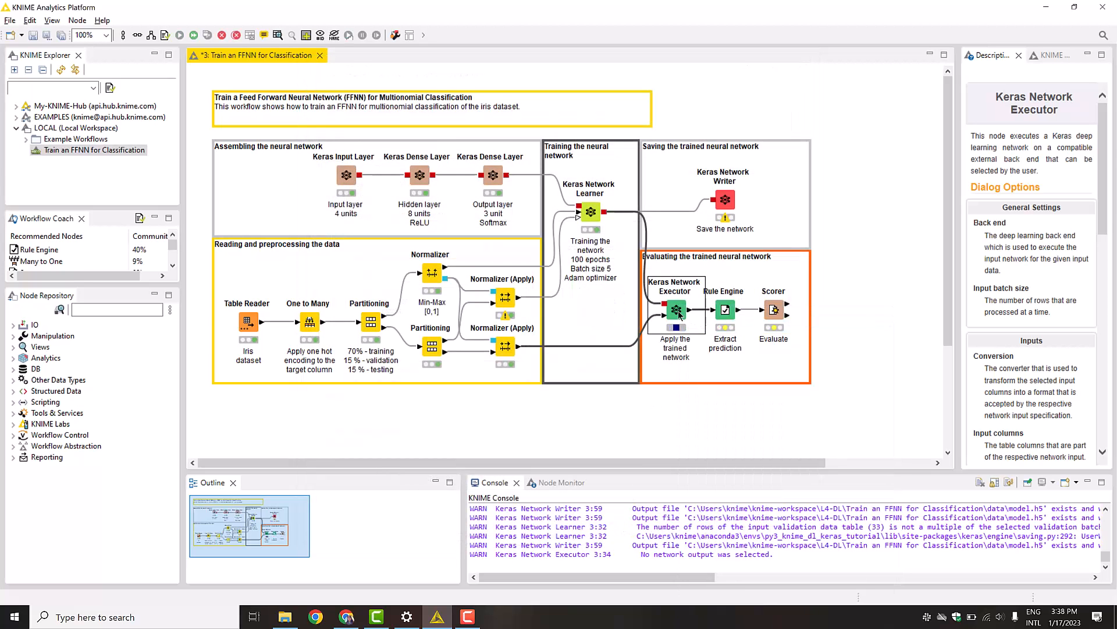
{"action": "right_click", "coordinate": [675, 310]}
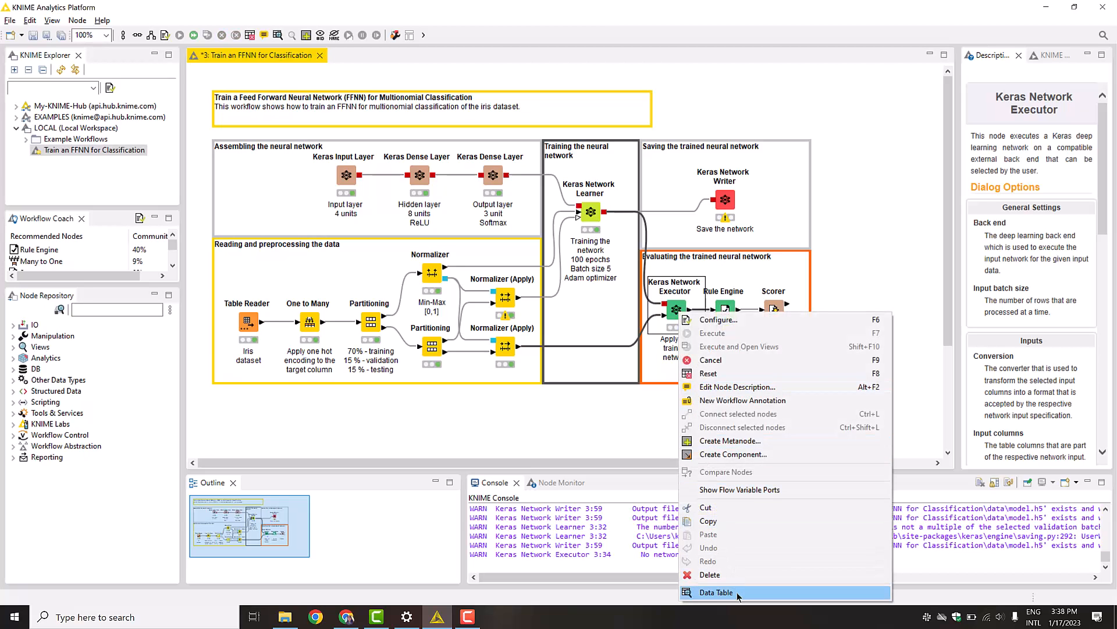
{"action": "left_click", "coordinate": [717, 592]}
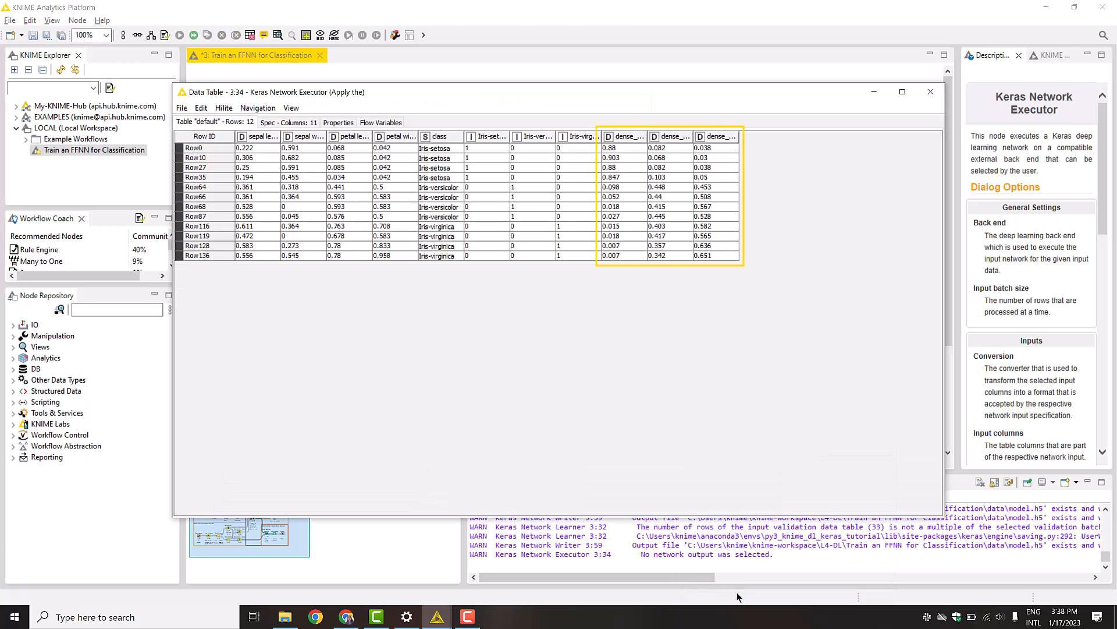
{"action": "left_click", "coordinate": [930, 91]}
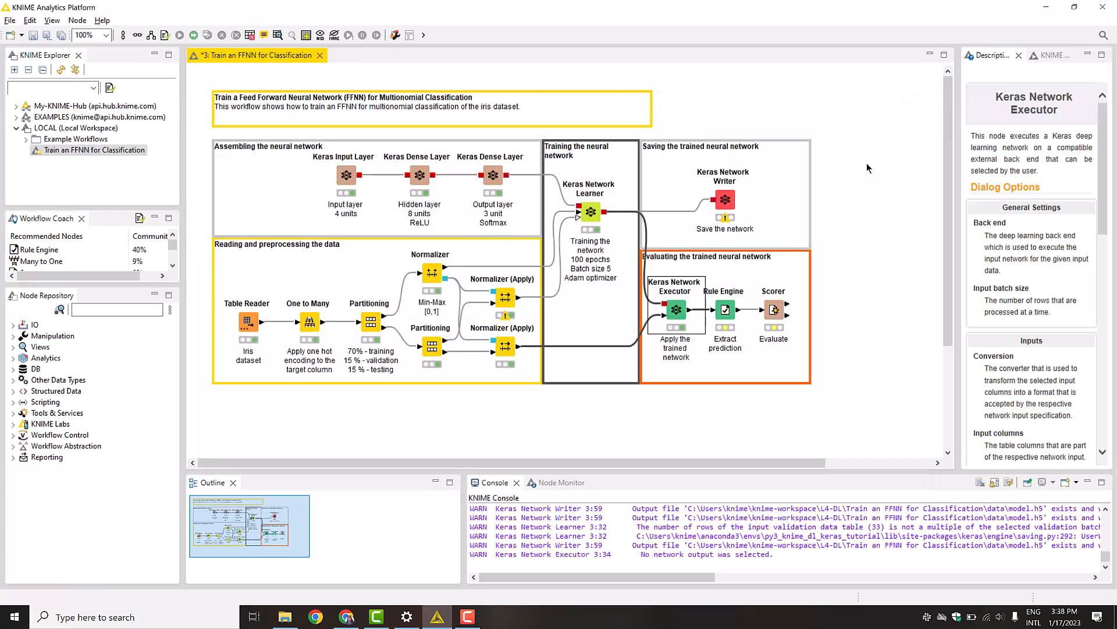
{"action": "left_click", "coordinate": [725, 310]}
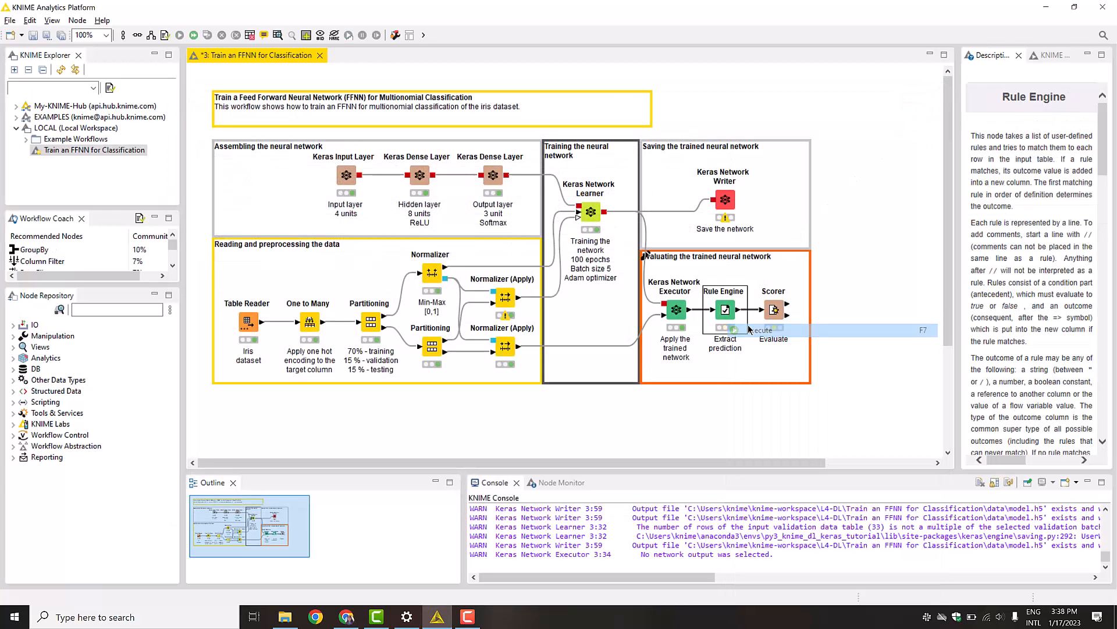
Step: Inspect the Rule Engine's Classified values table with the iris species prediction column
{"action": "right_click", "coordinate": [726, 310]}
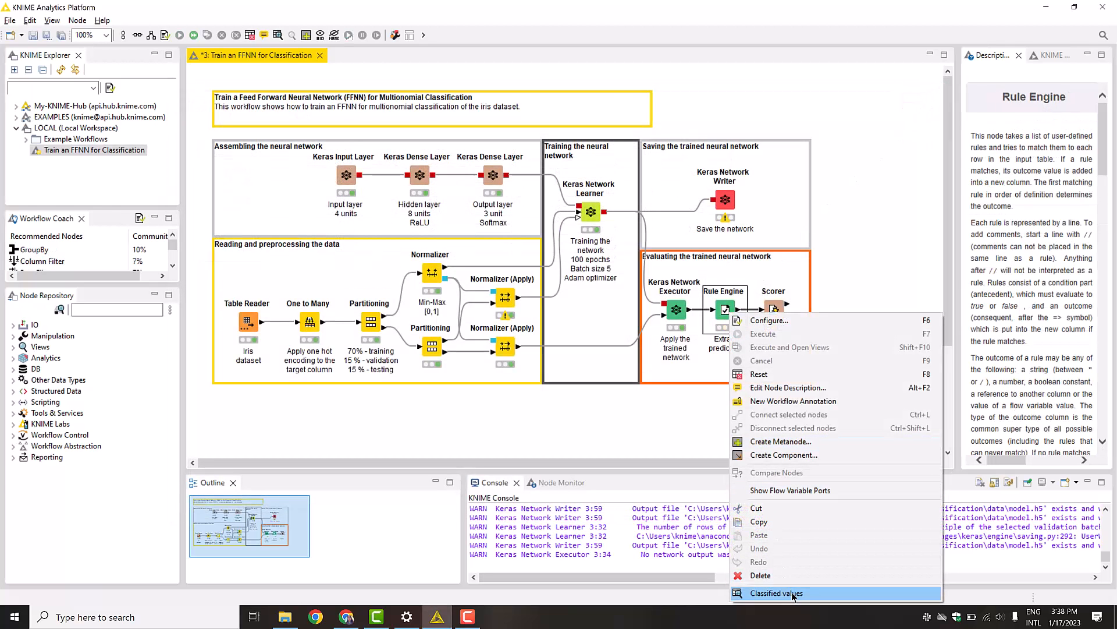
{"action": "left_click", "coordinate": [775, 592]}
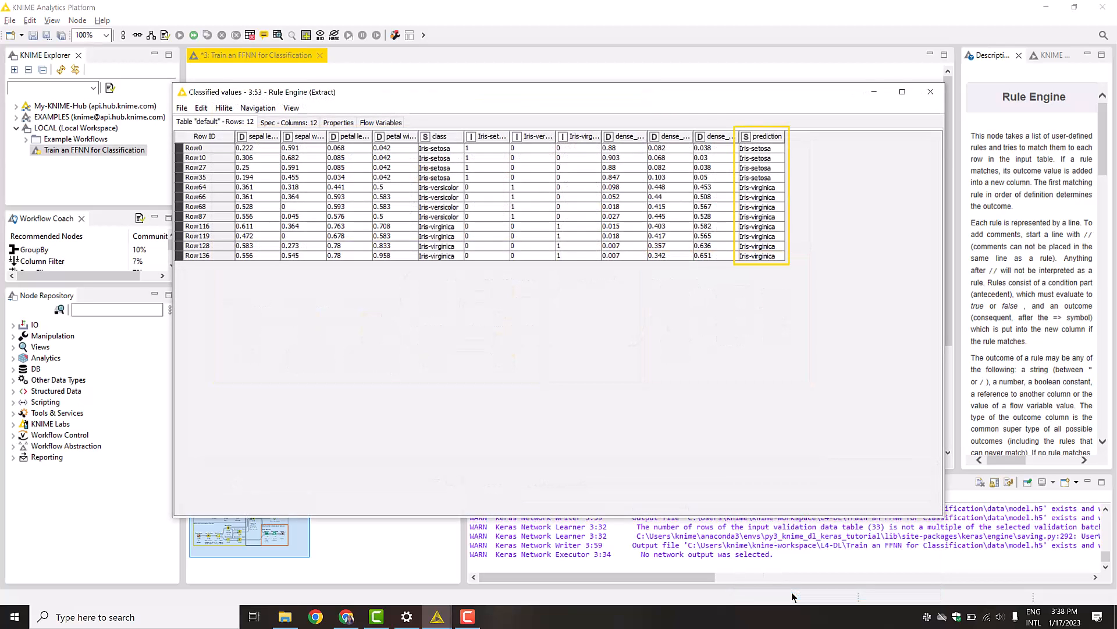
{"action": "left_click", "coordinate": [930, 90]}
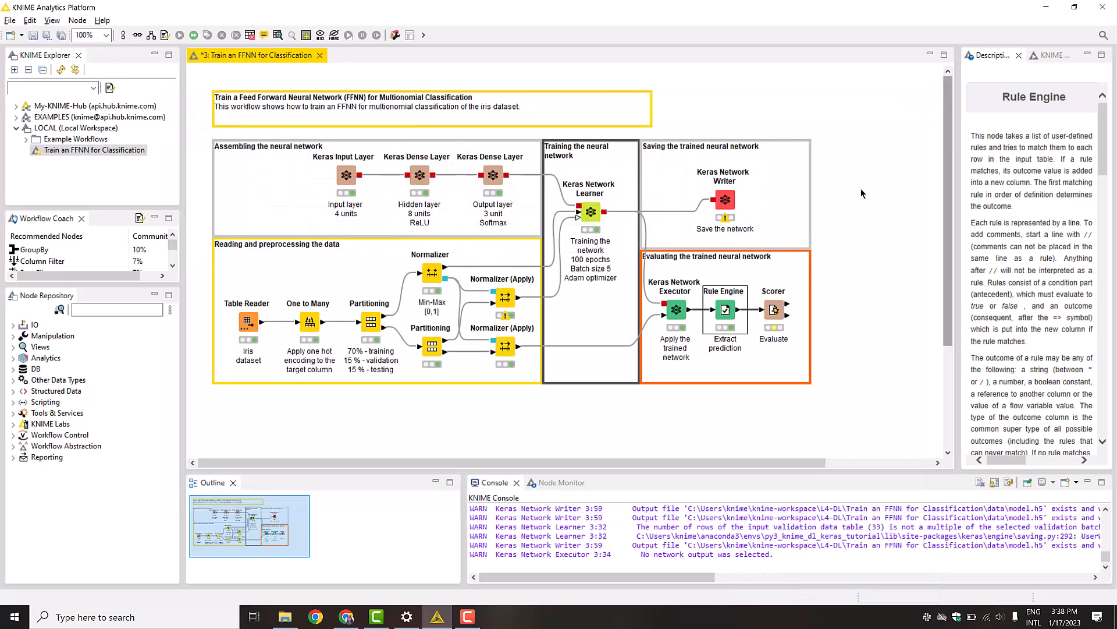
{"action": "left_click", "coordinate": [773, 309]}
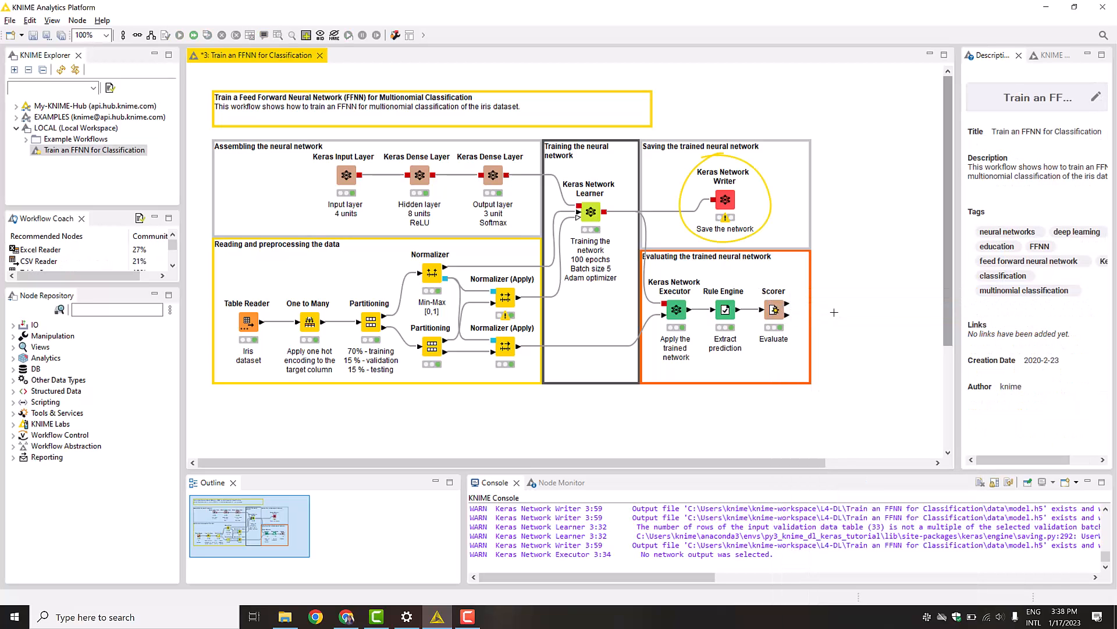
{"action": "right_click", "coordinate": [724, 199]}
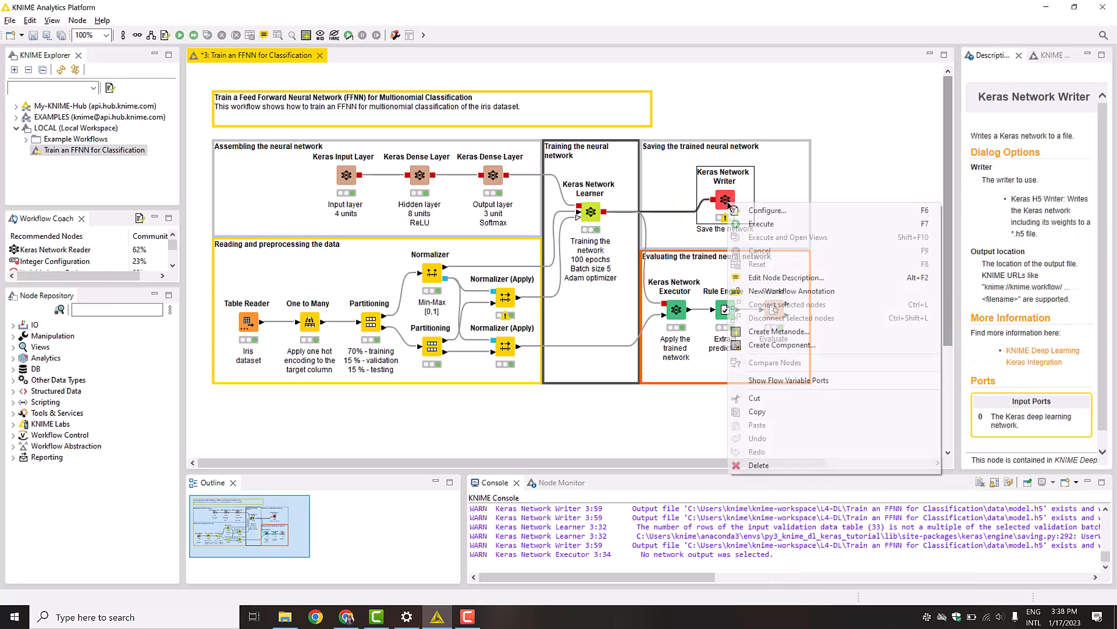